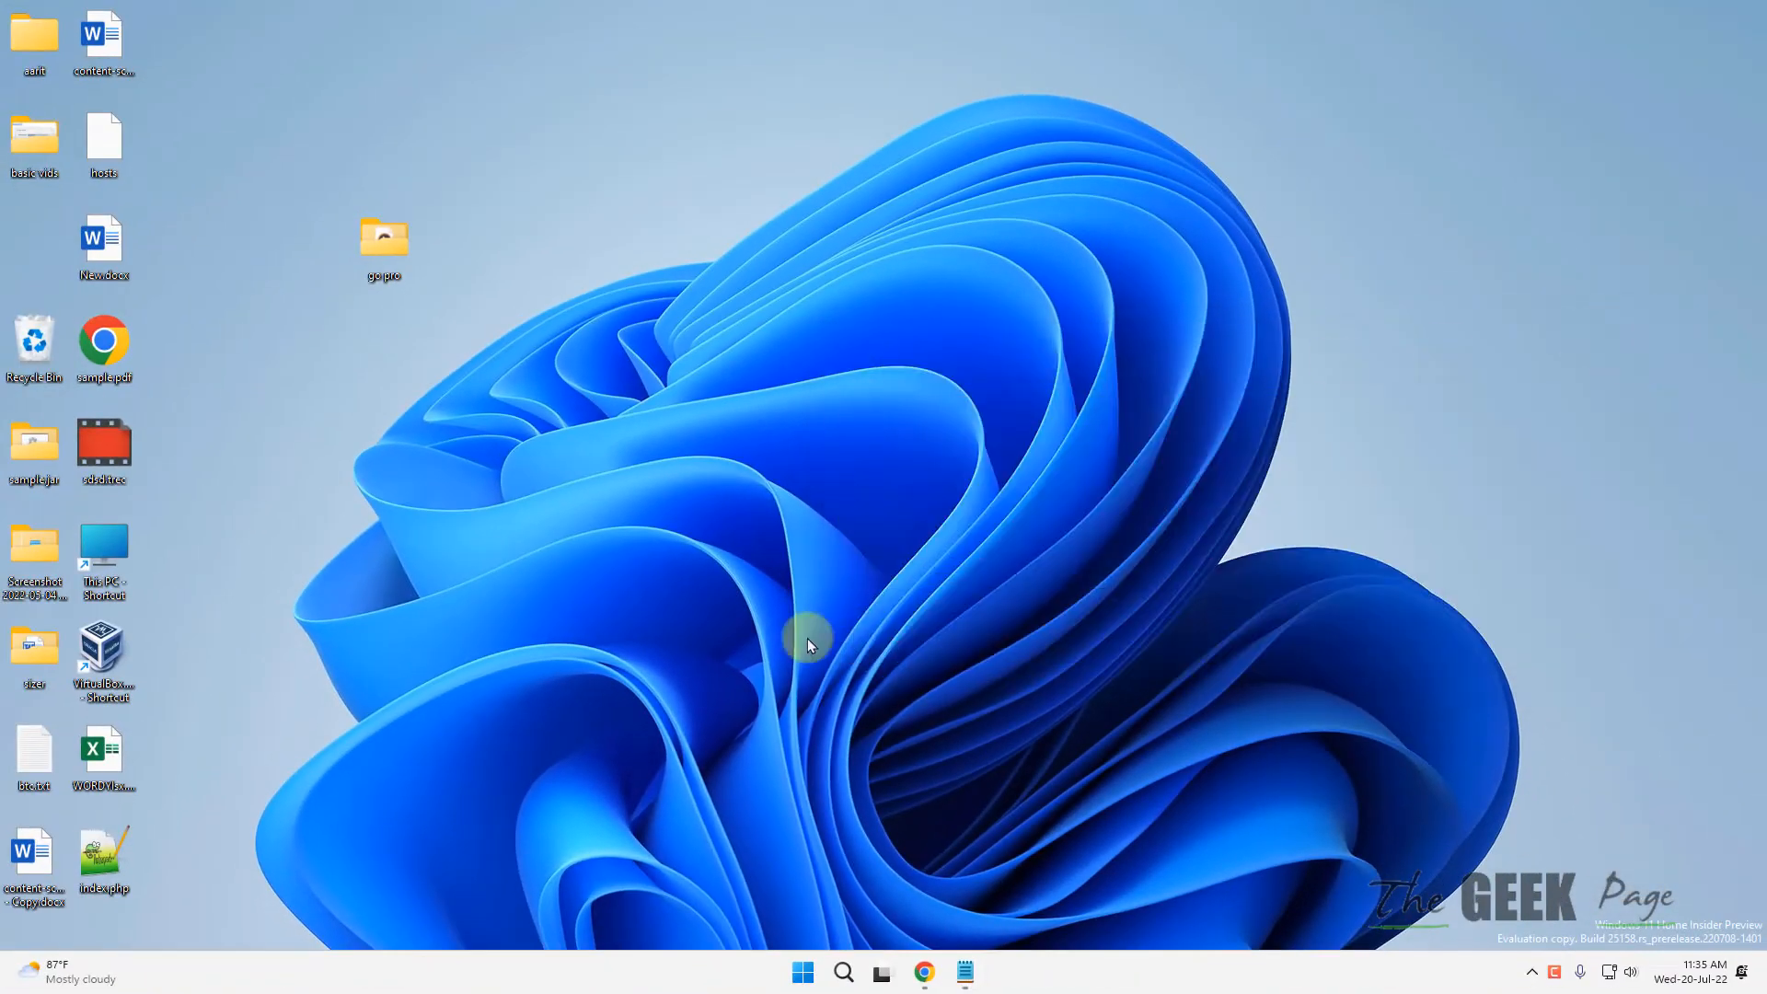
mouse_move(799, 709)
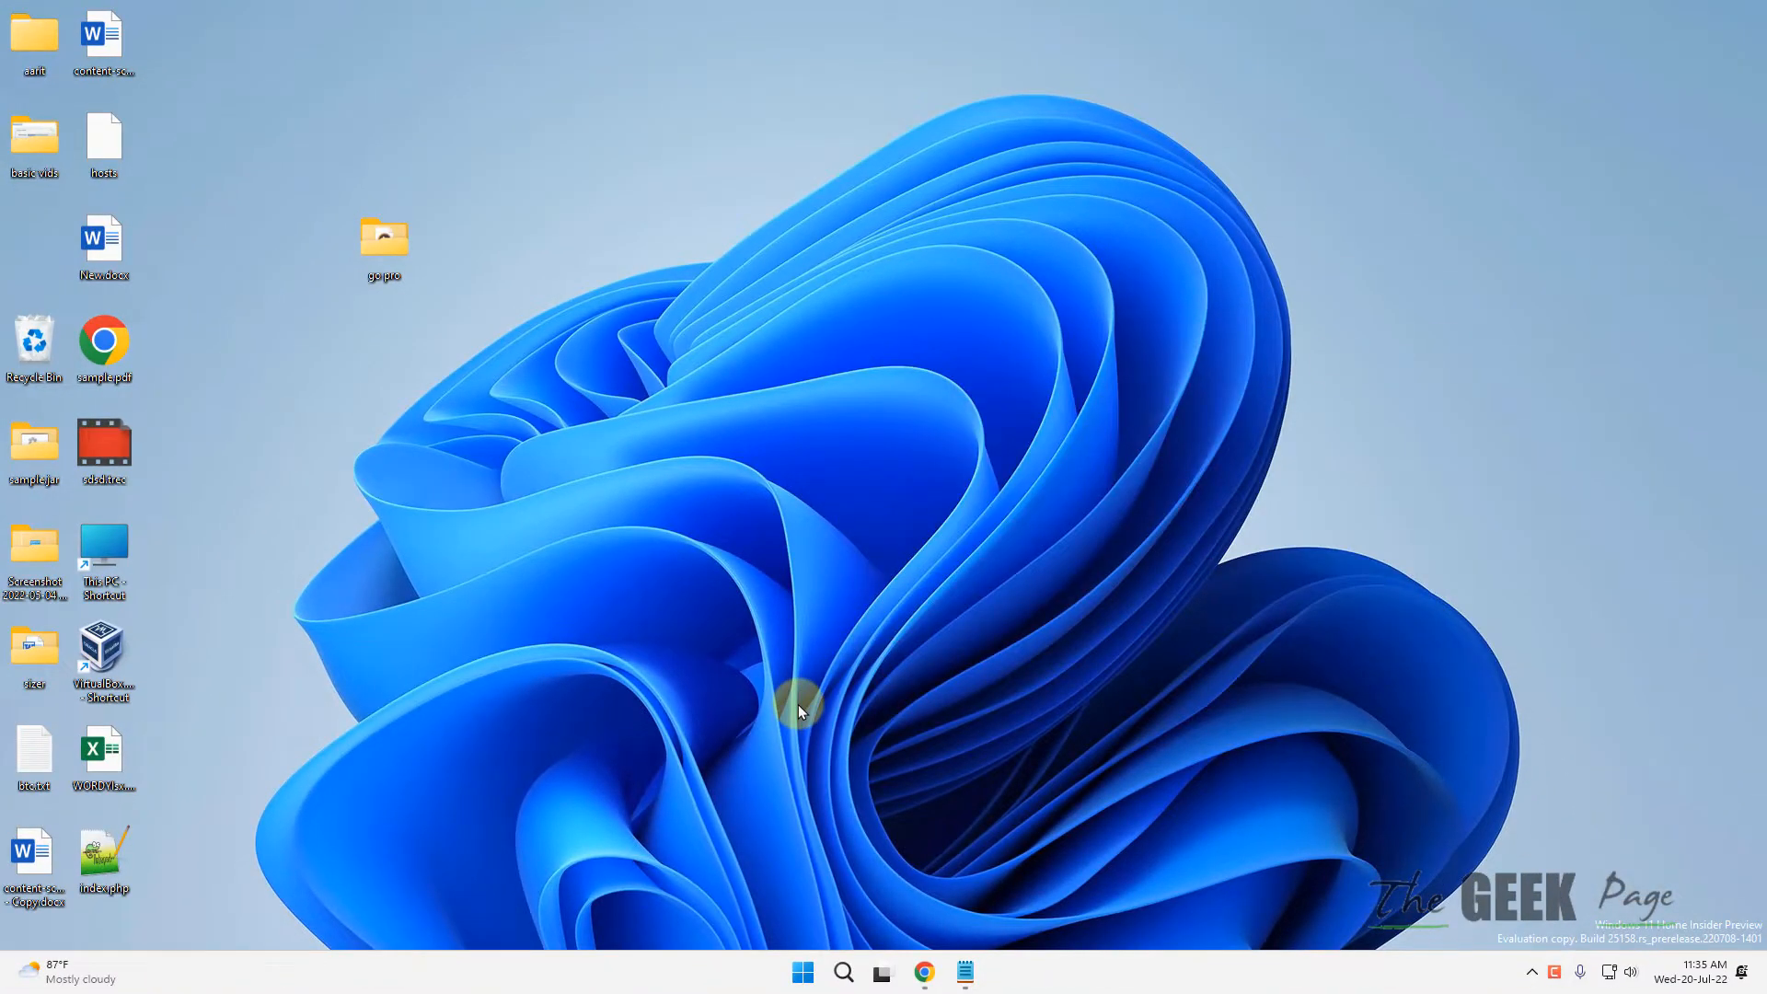
- Enter the command 'Outlook /safe' in the Run dialog from the suggestion list
key(win+r)
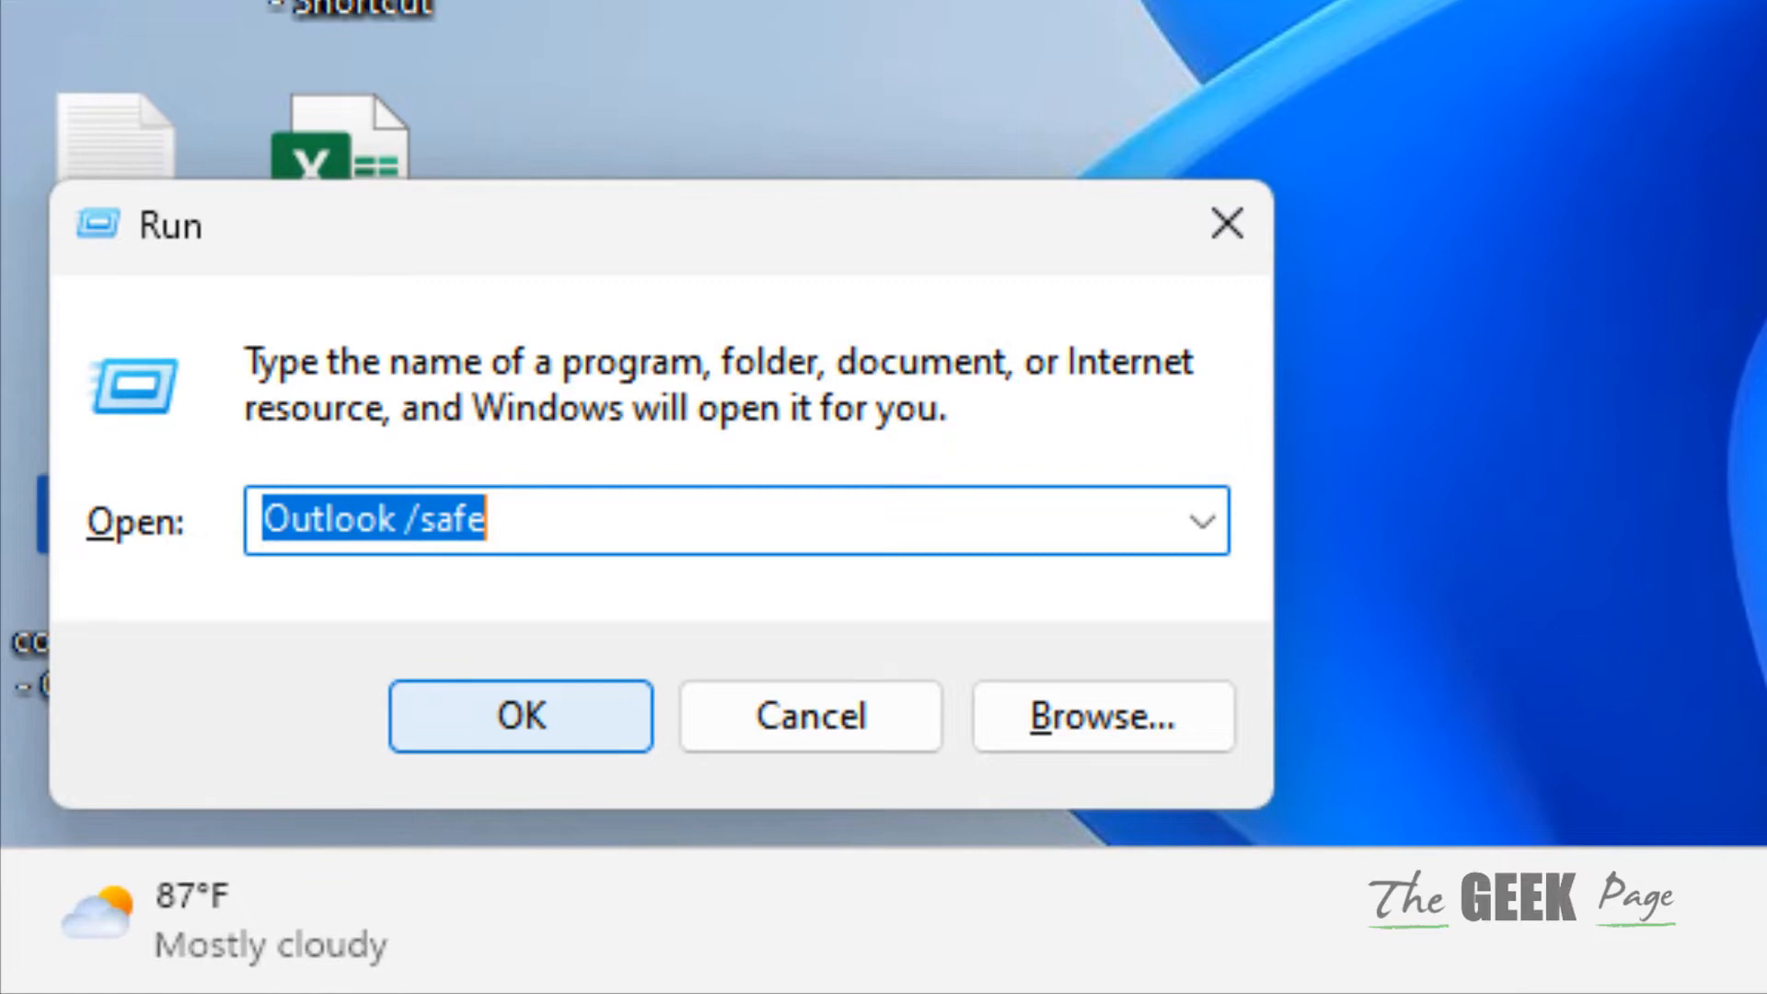
text(Out)
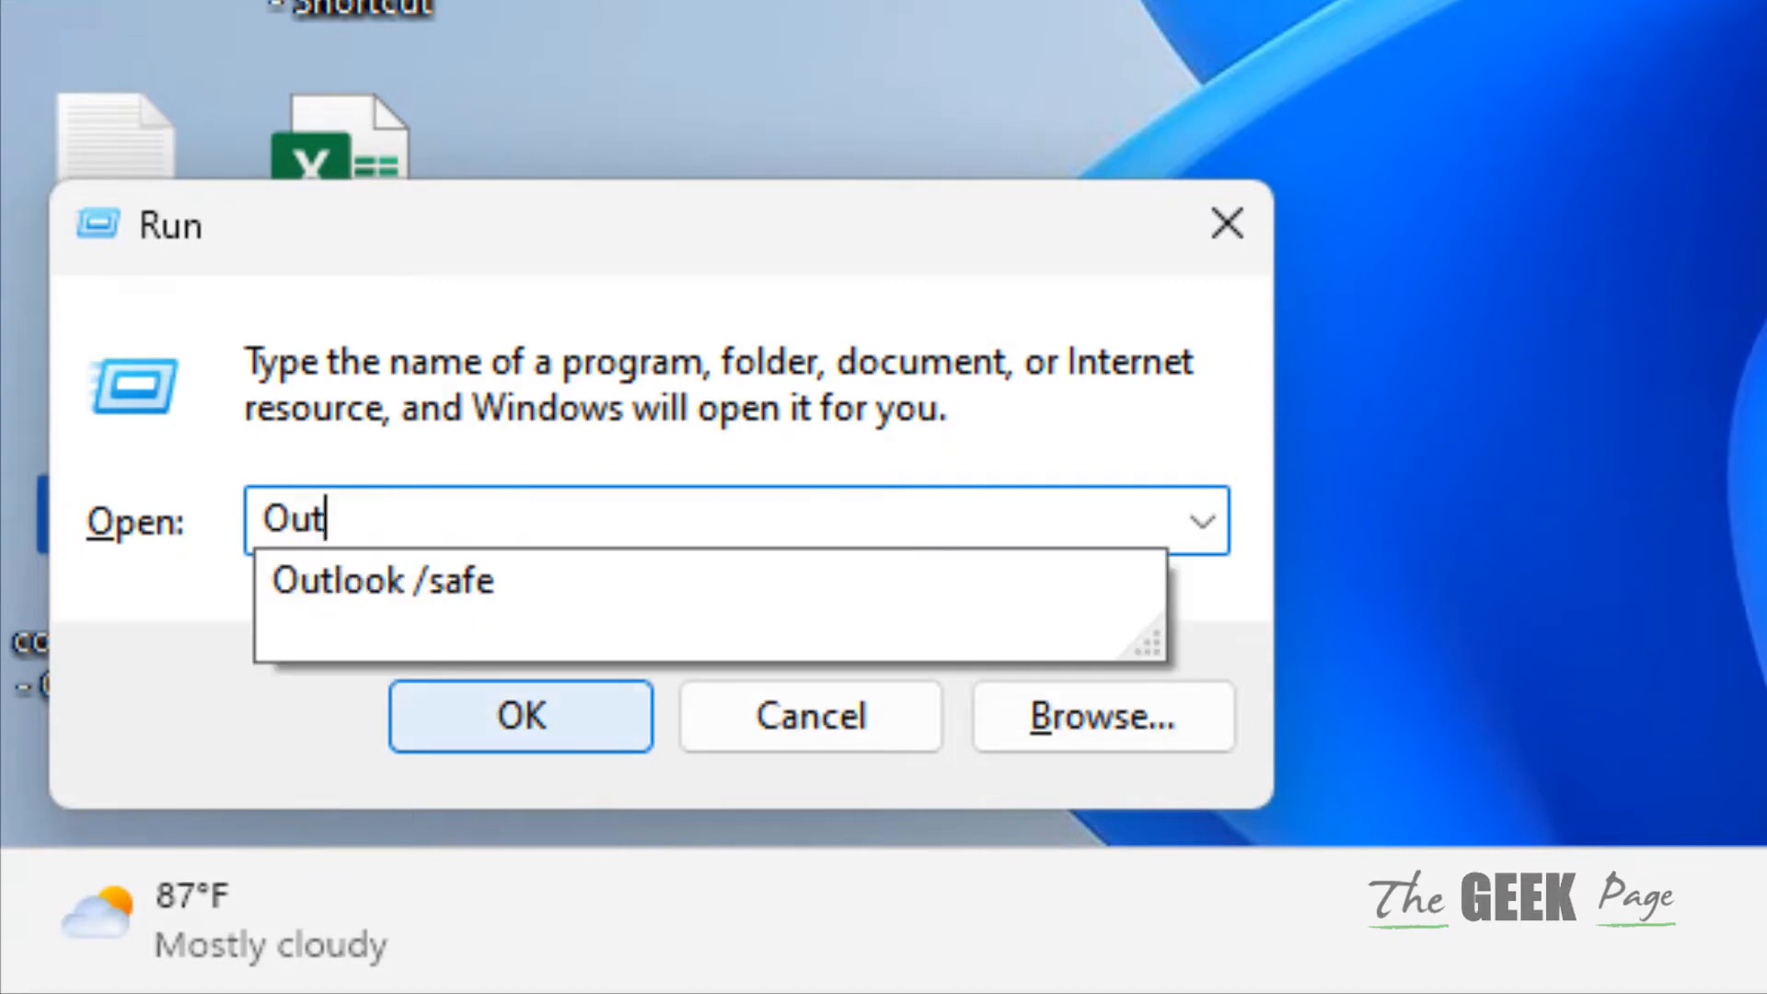
text(look /)
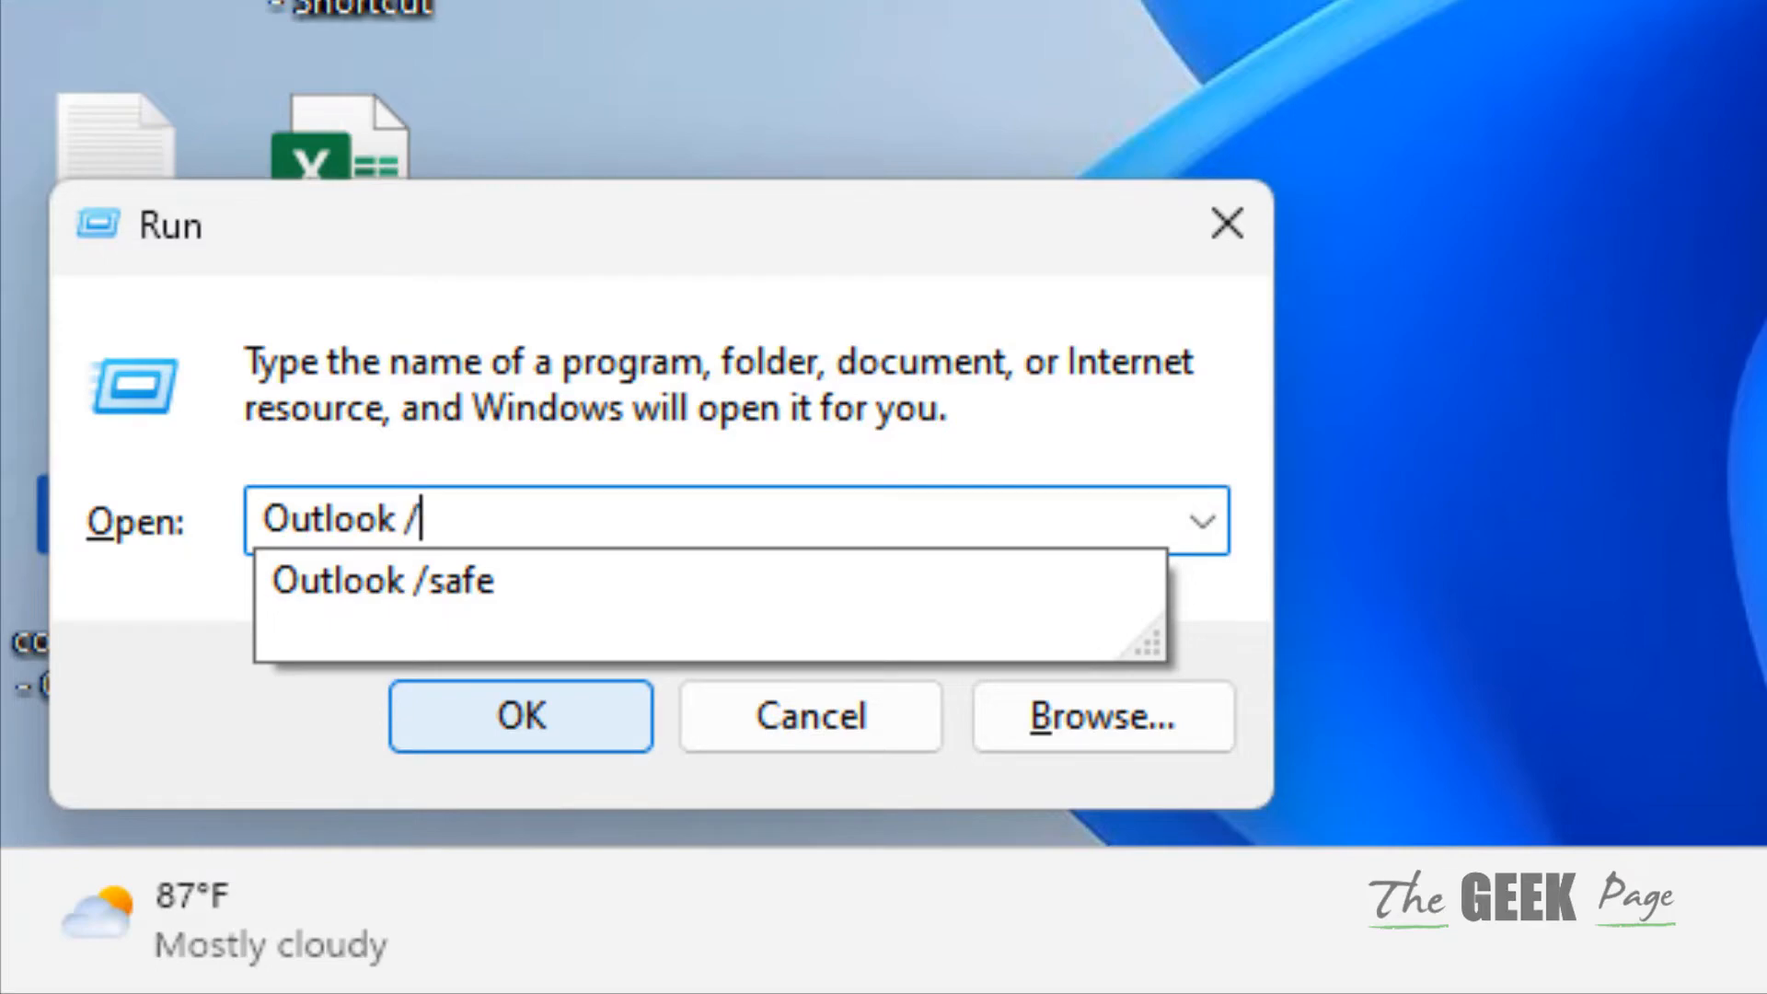
click(381, 578)
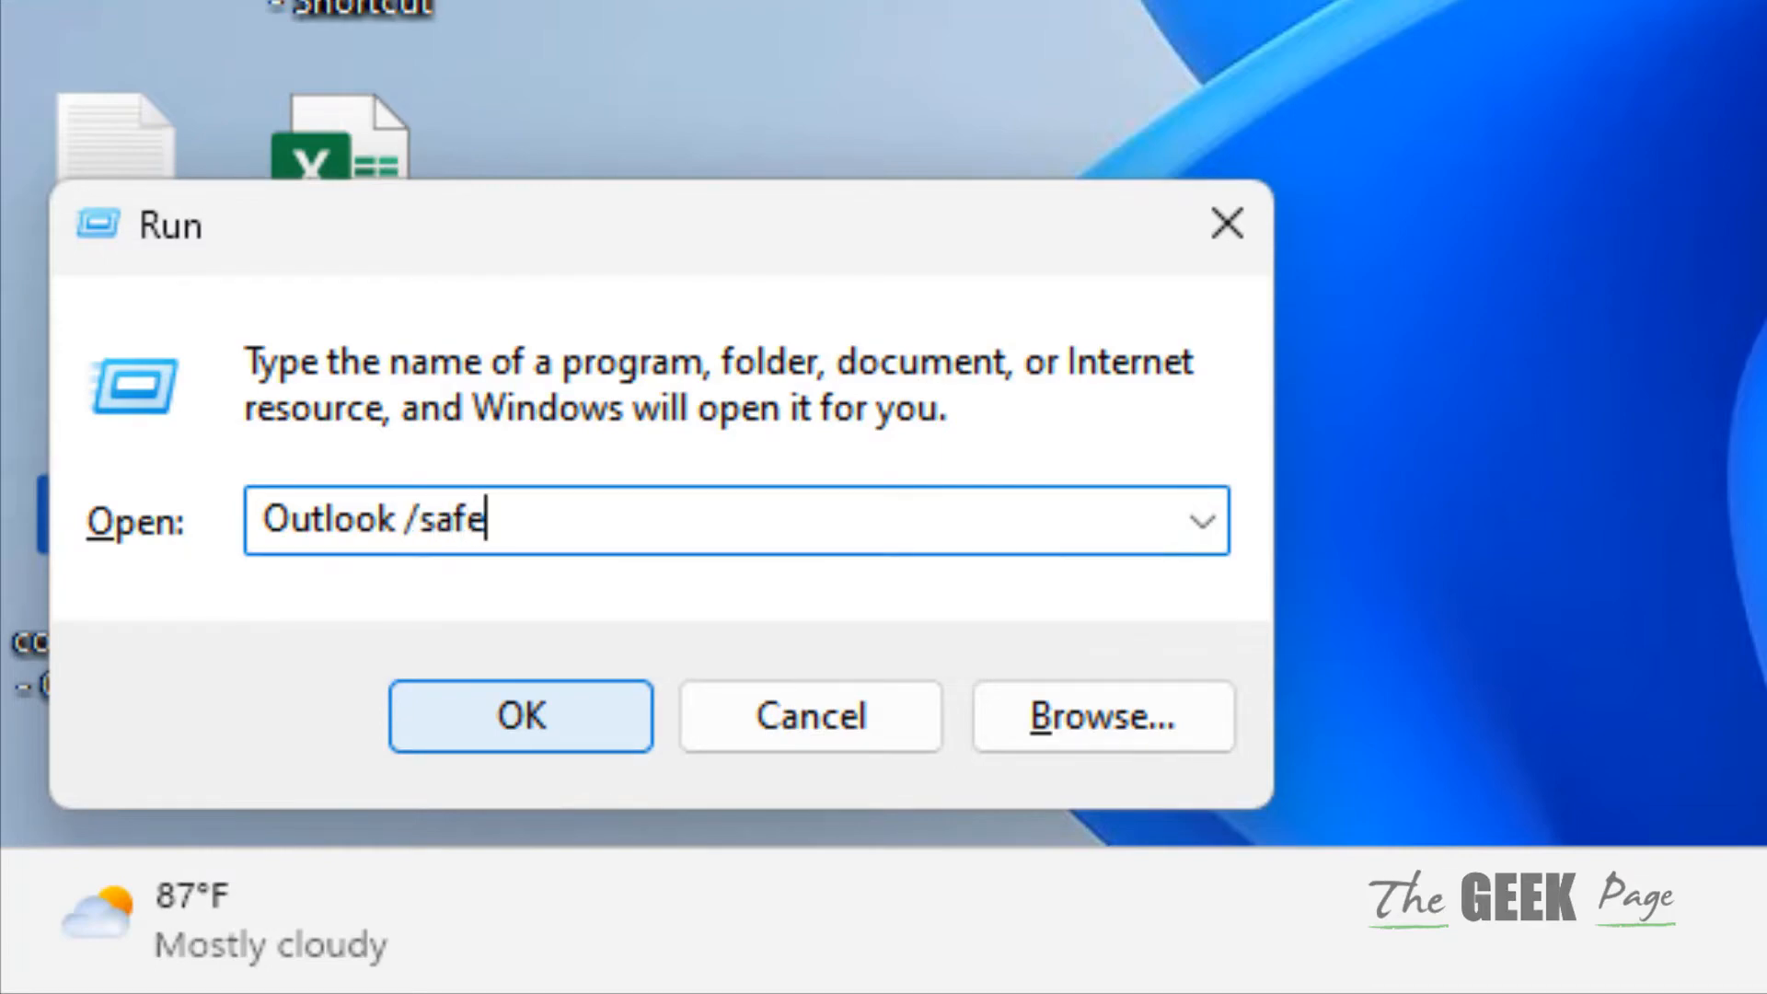
- Launch Outlook in safe mode and confirm the mail profile so the inbox loads
click(519, 716)
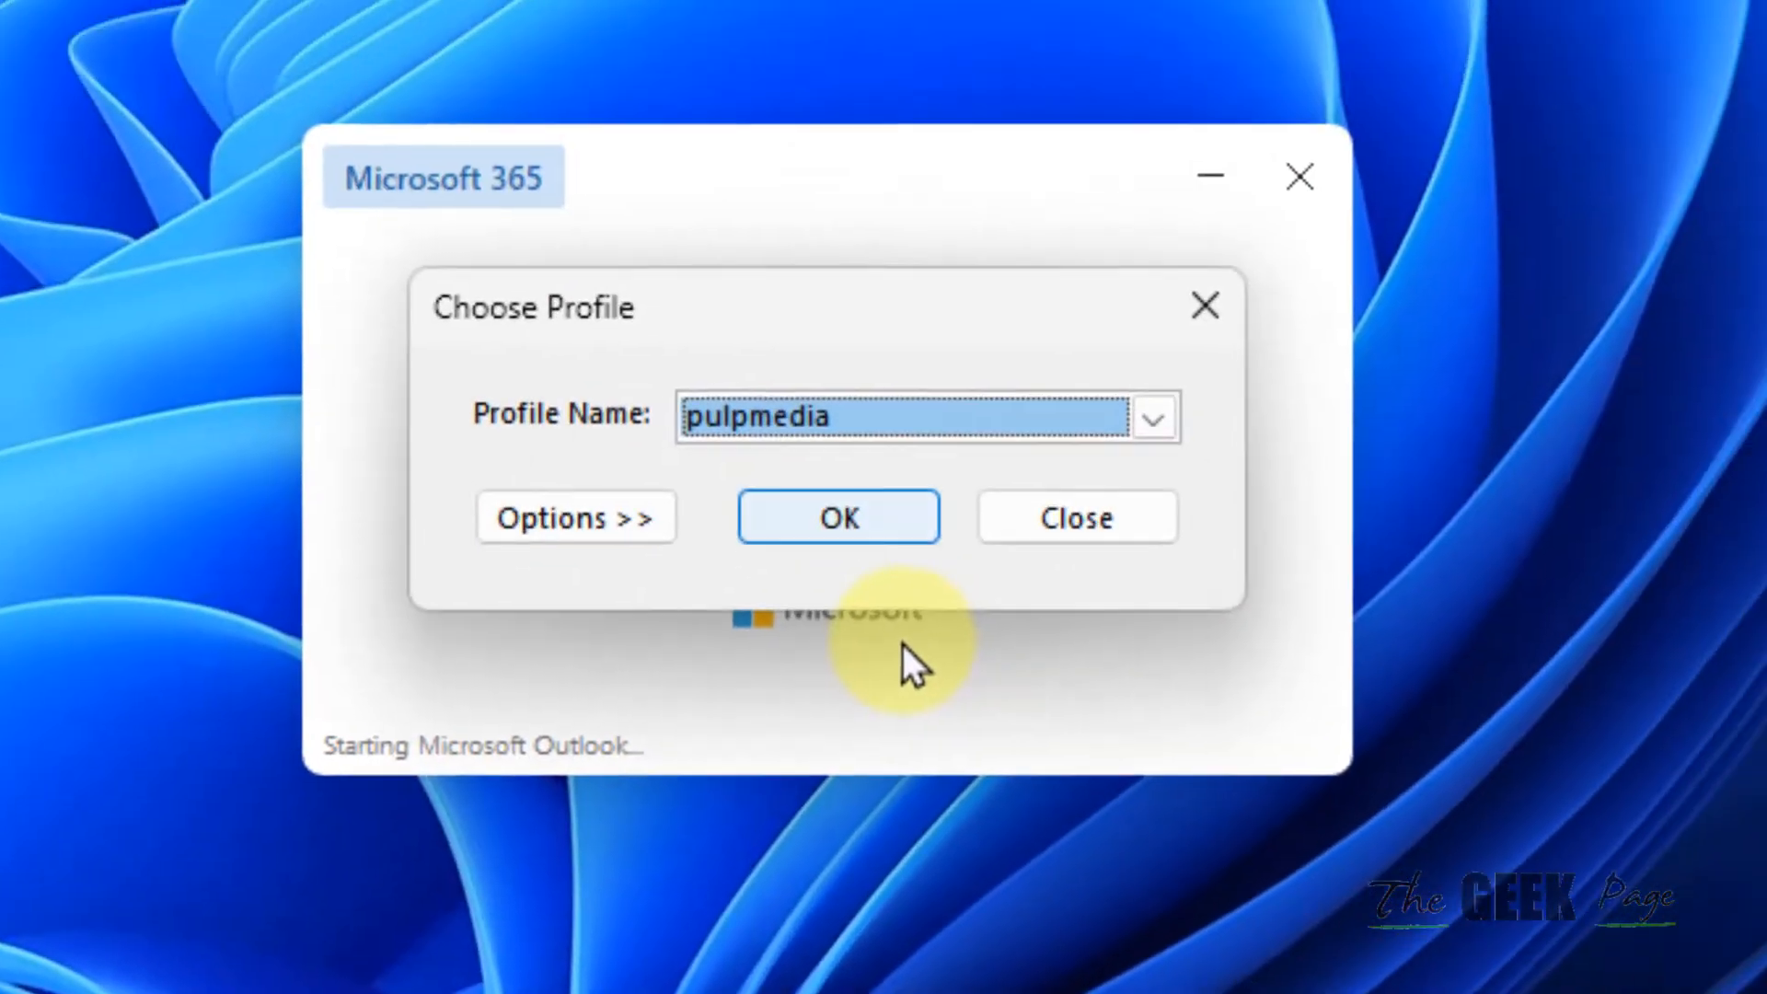
click(839, 517)
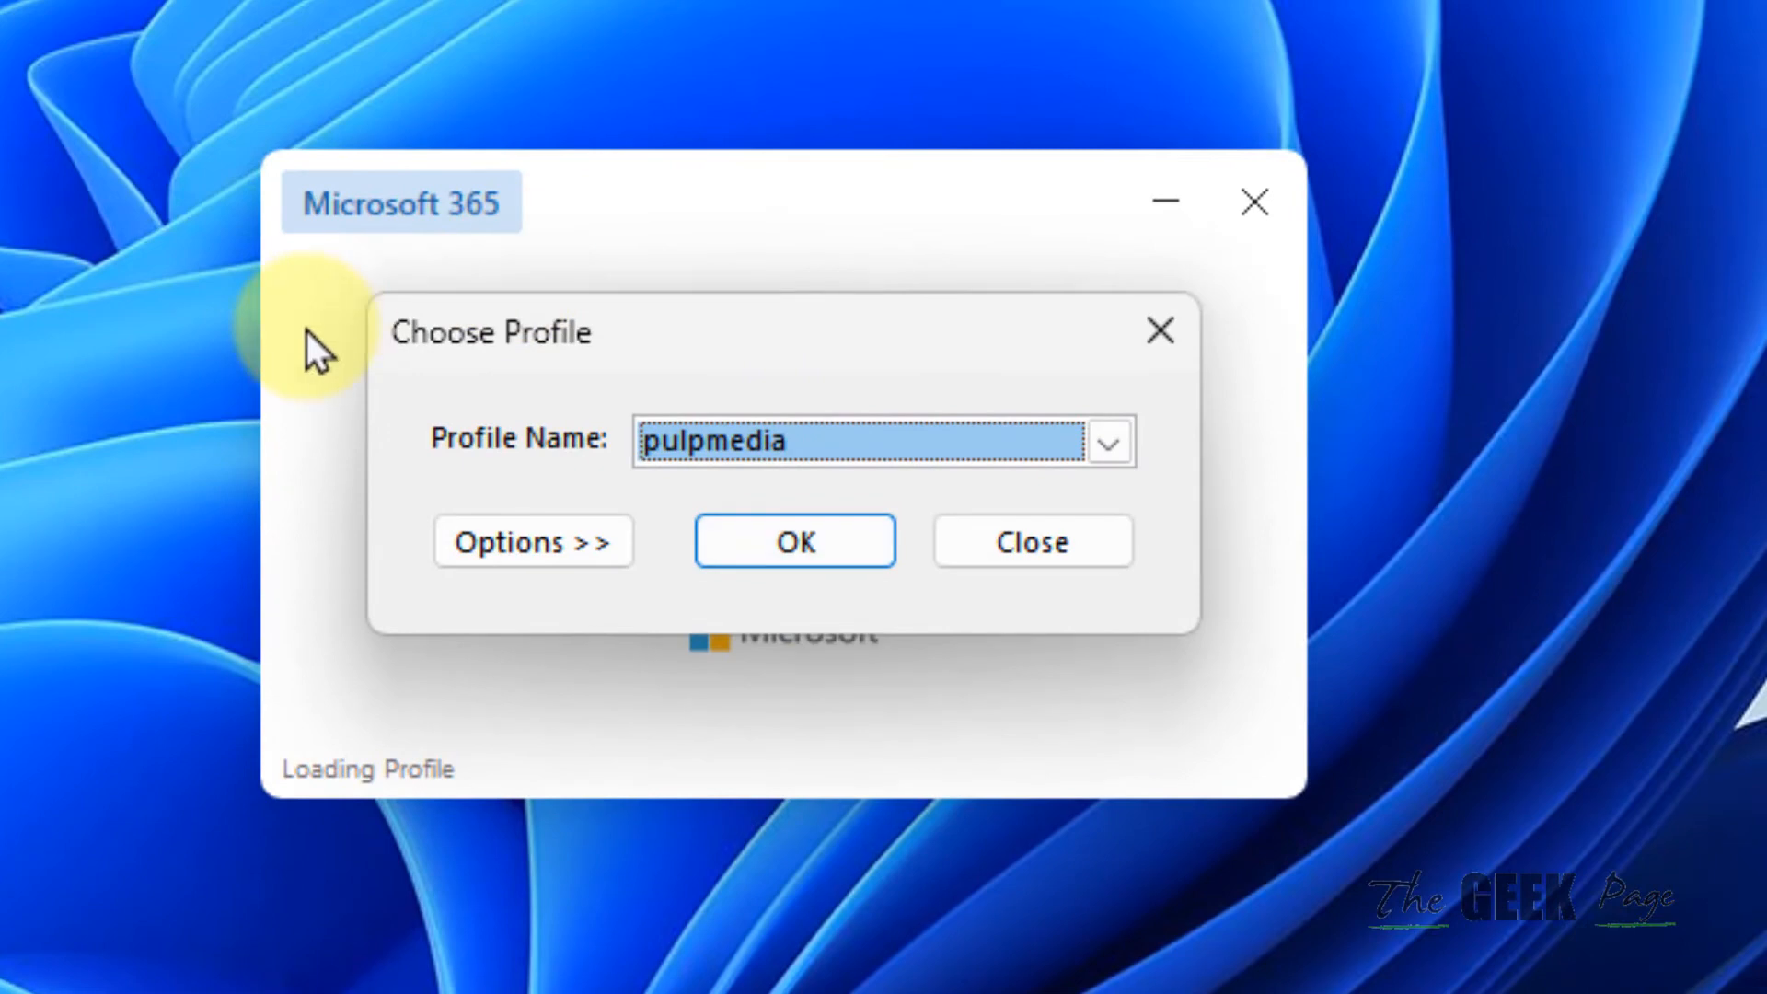
click(794, 541)
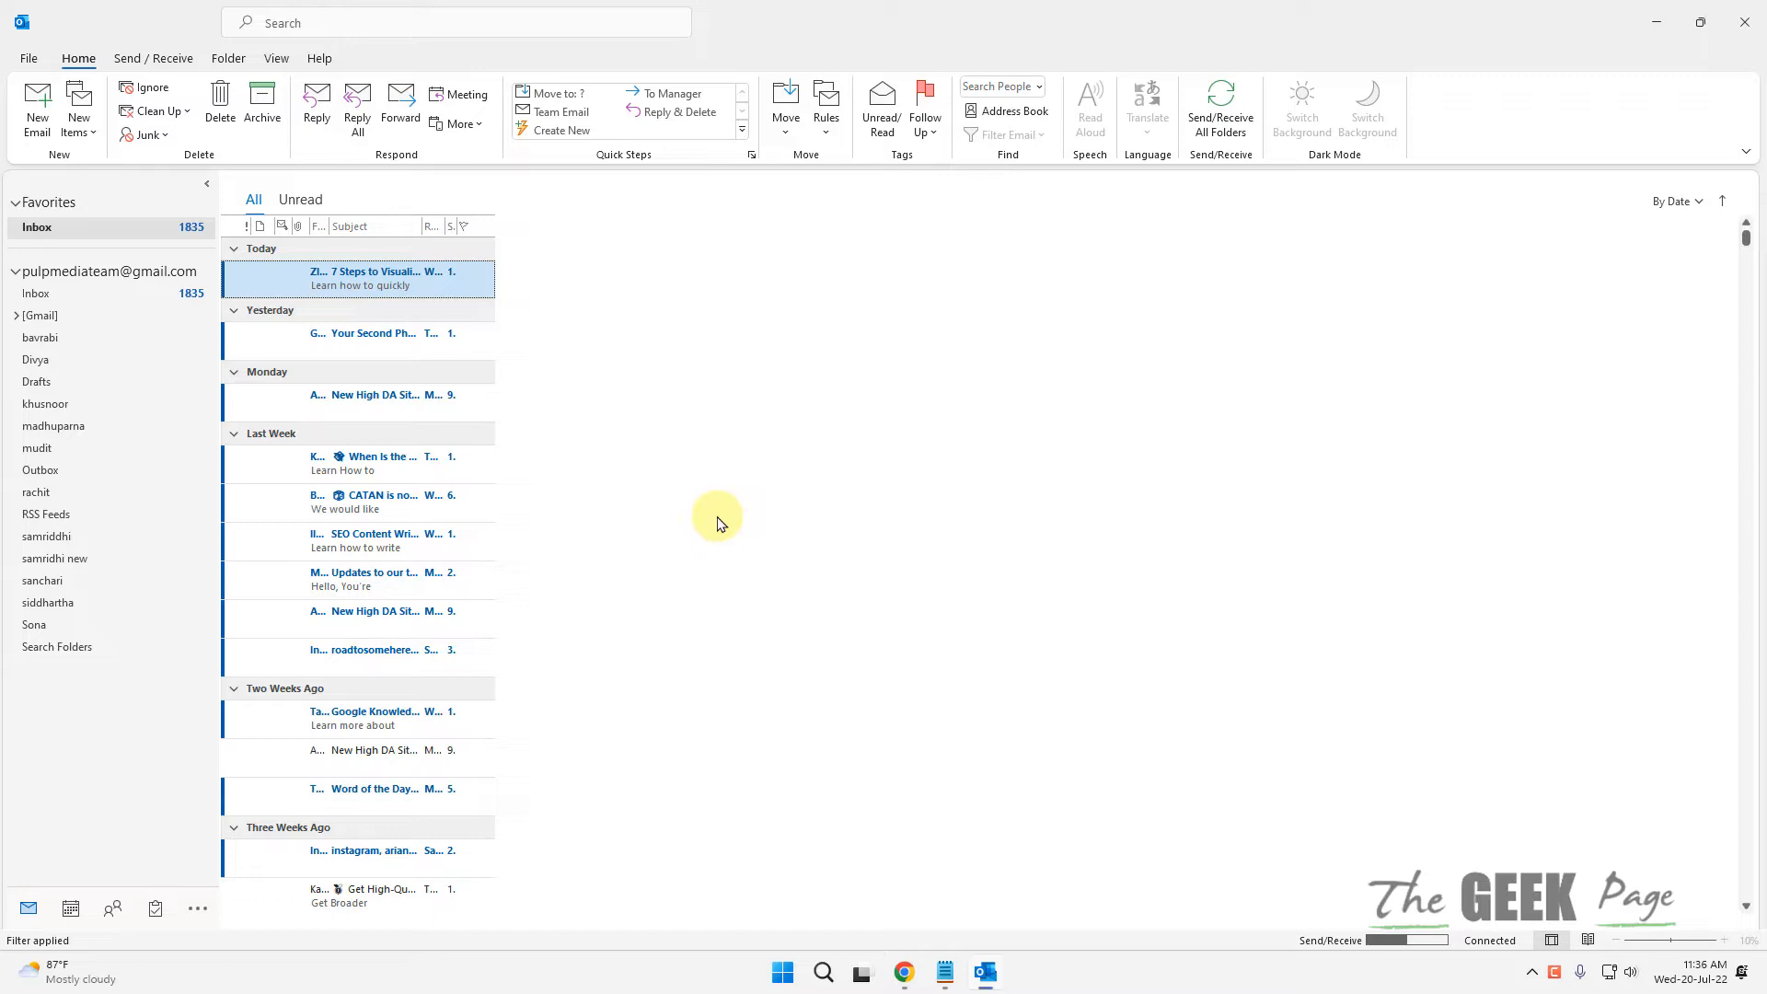
mouse_move(634, 511)
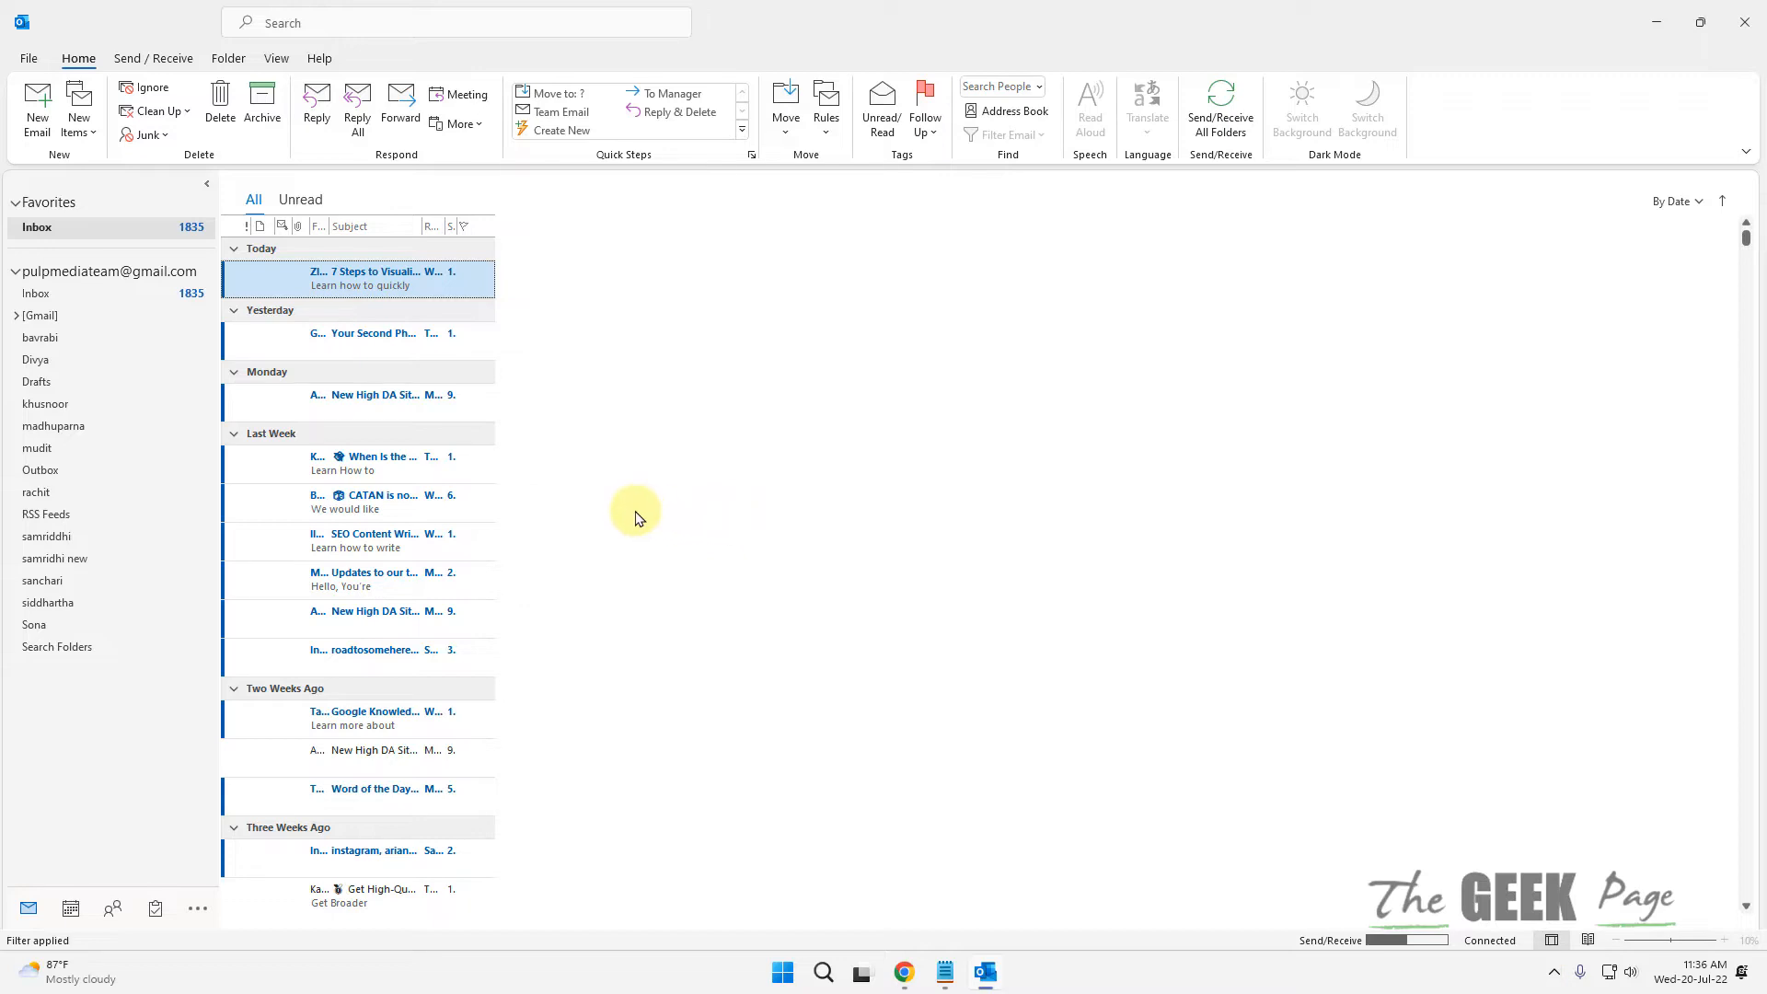
mouse_move(327, 462)
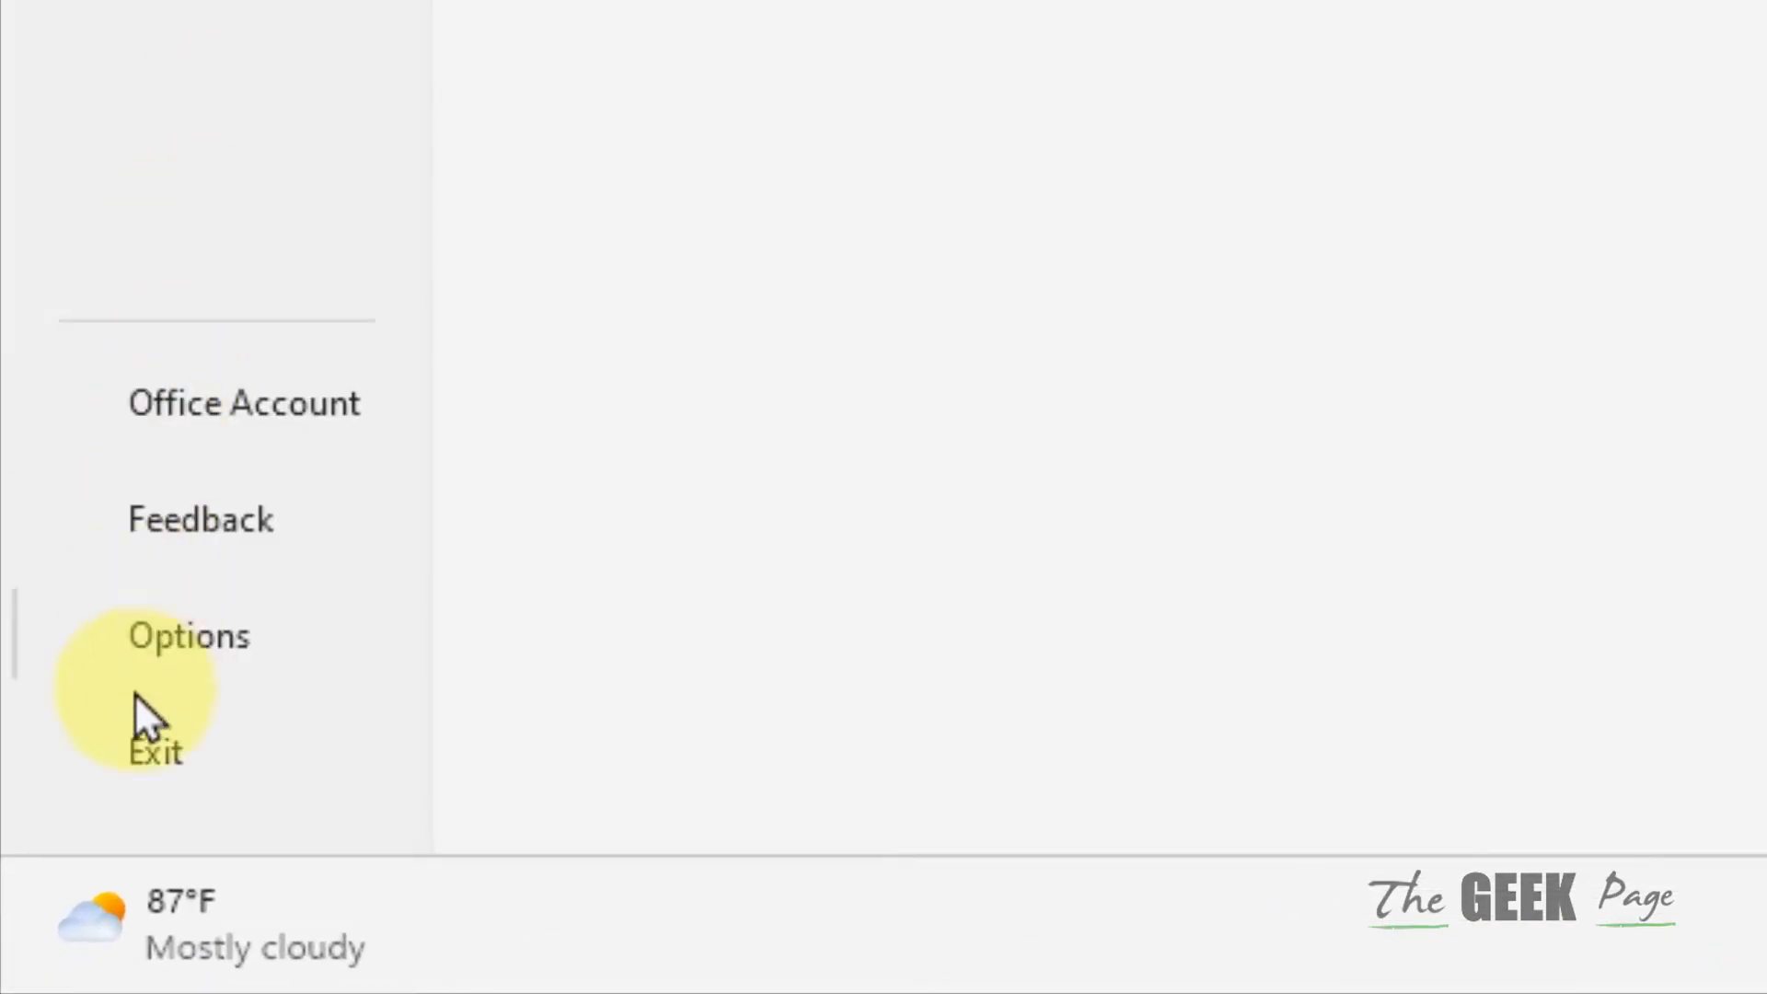
mouse_move(220, 682)
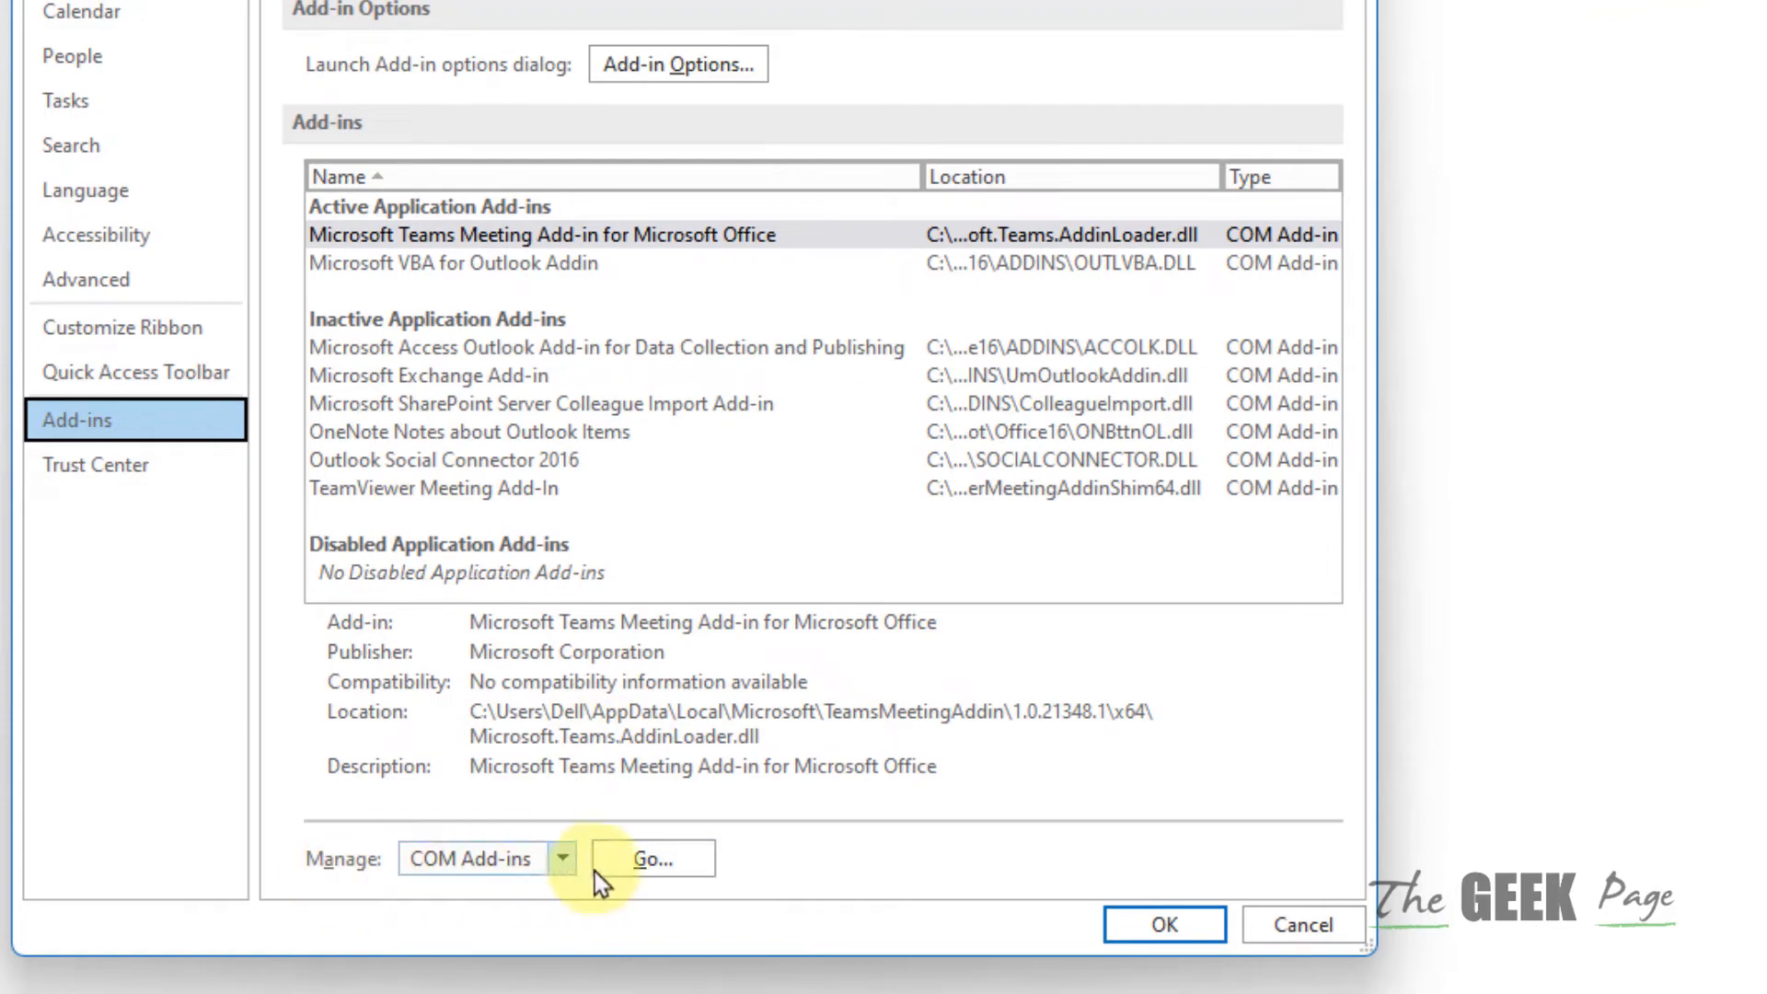
- Open the COM Add-ins list from Outlook's Add-ins options
click(651, 858)
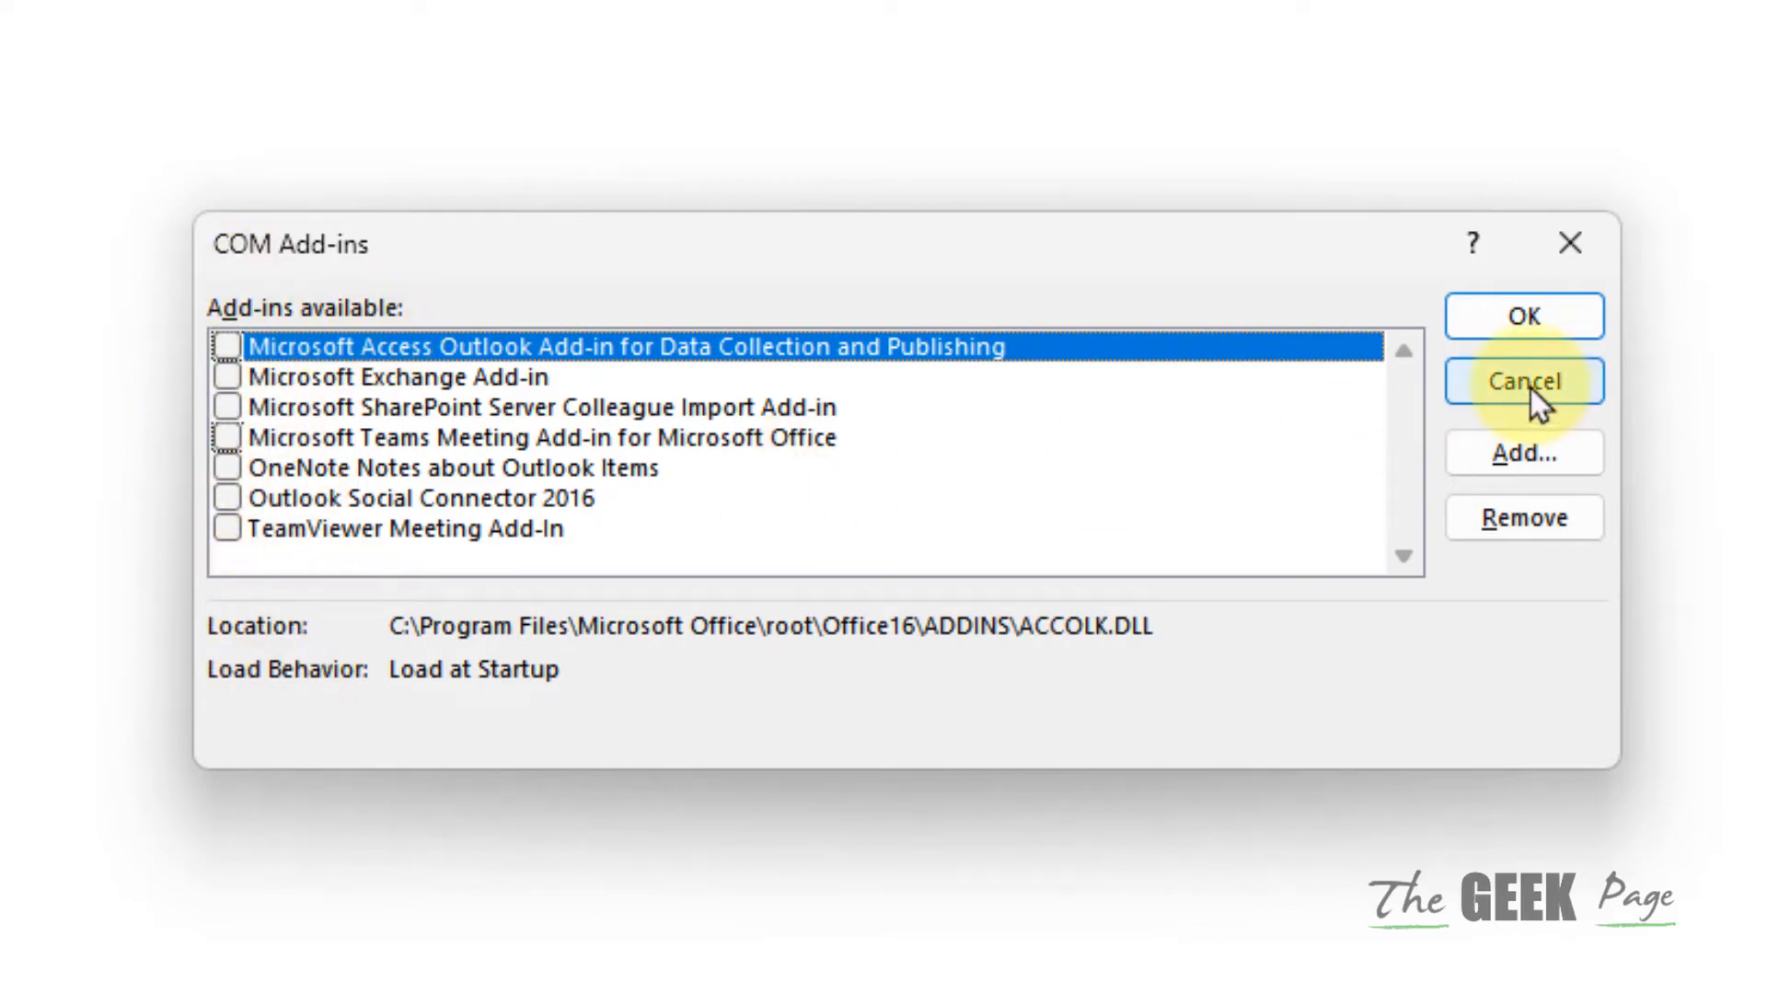
- Close the COM Add-ins dialog with all add-ins unchecked
click(1522, 381)
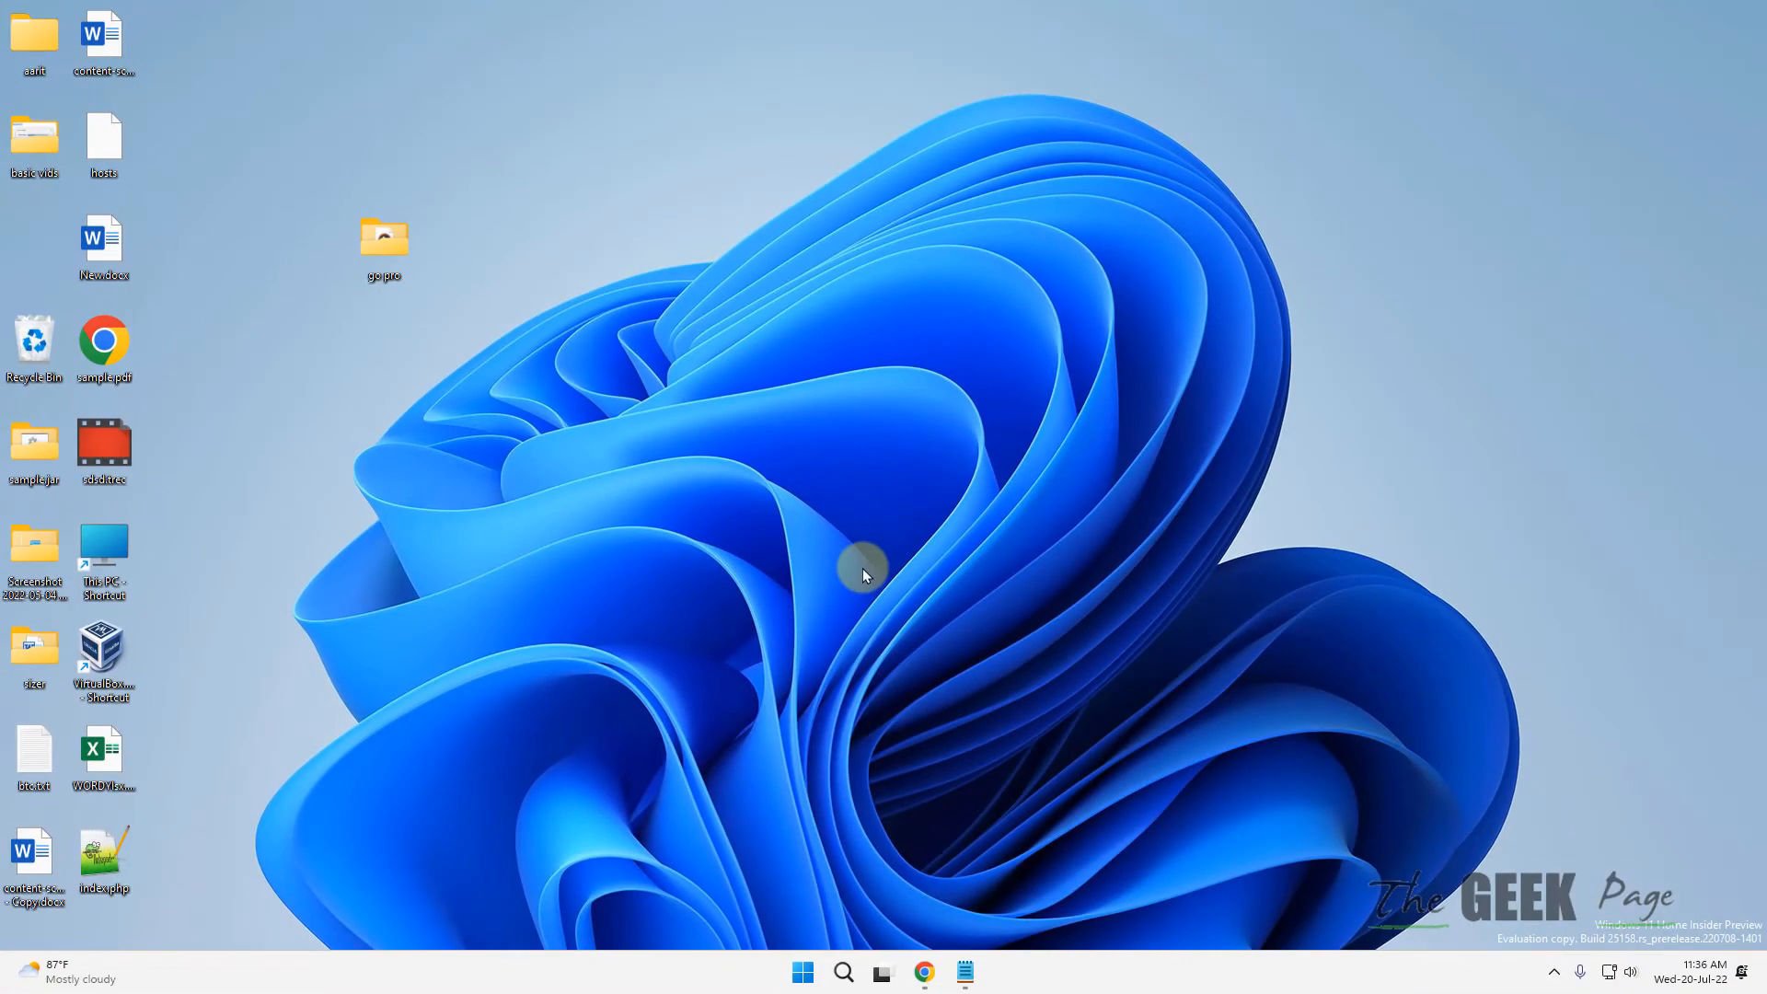
mouse_move(843, 972)
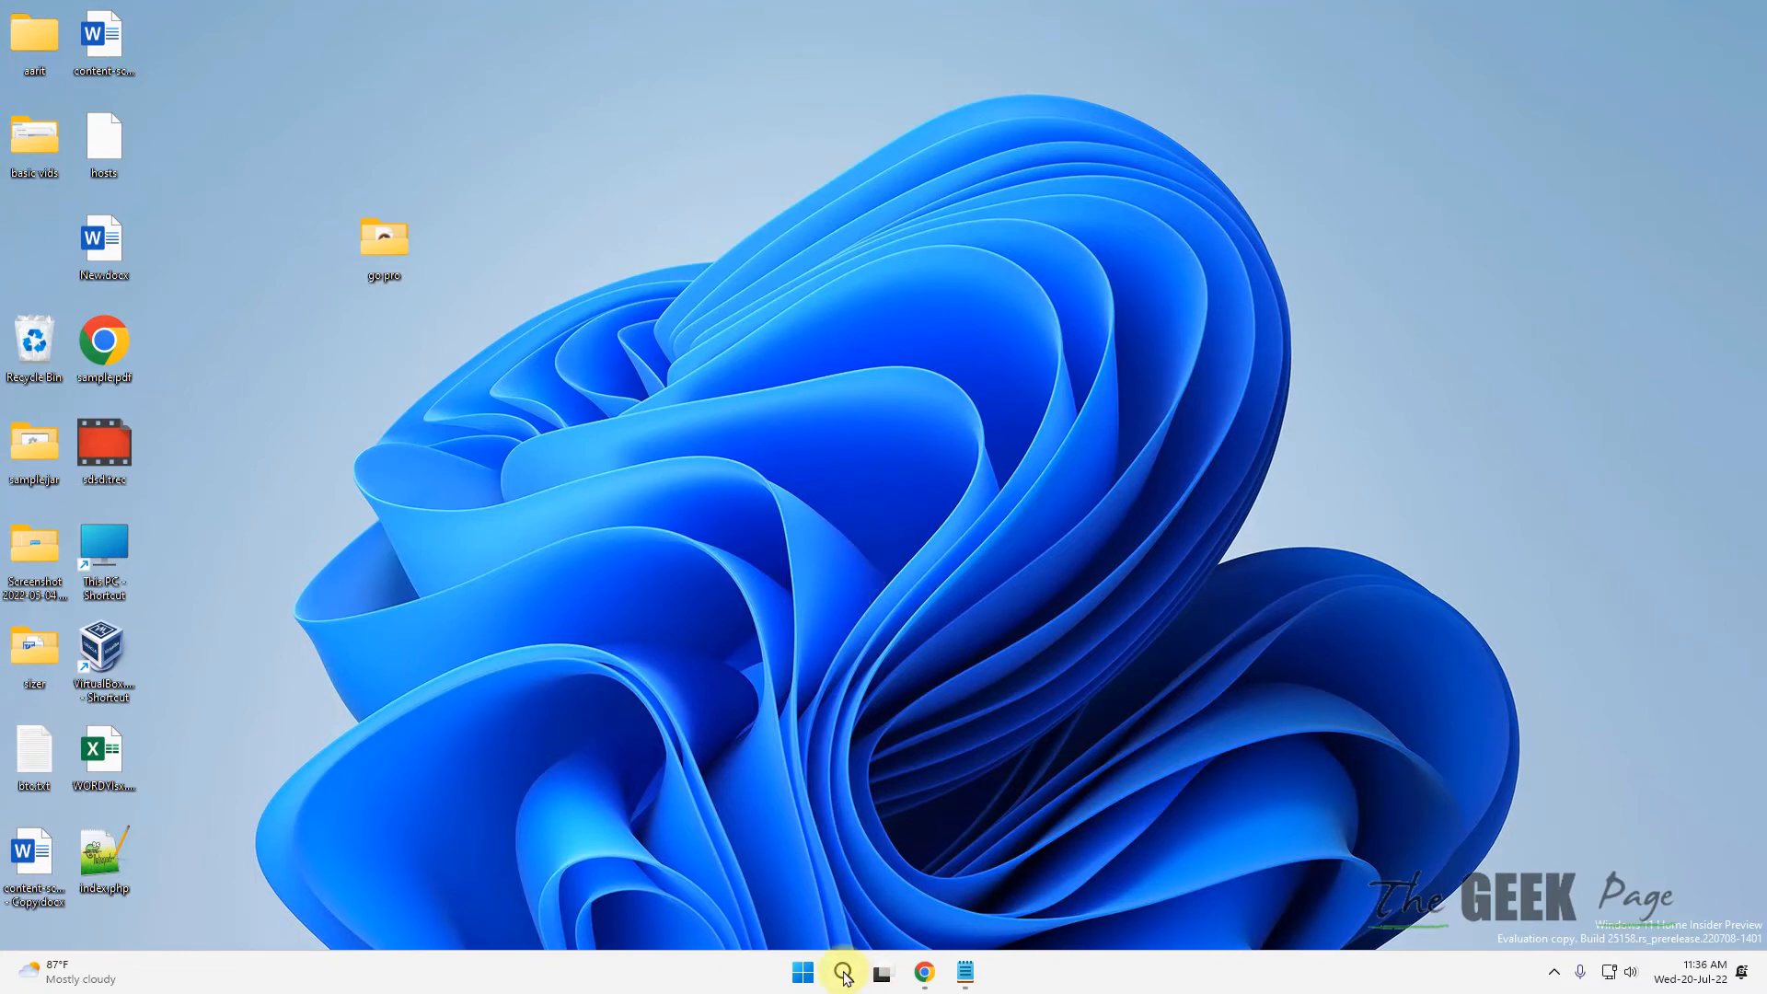
- Find Control Panel via search and open Mail (Microsoft Outlook) settings
text(control panel)
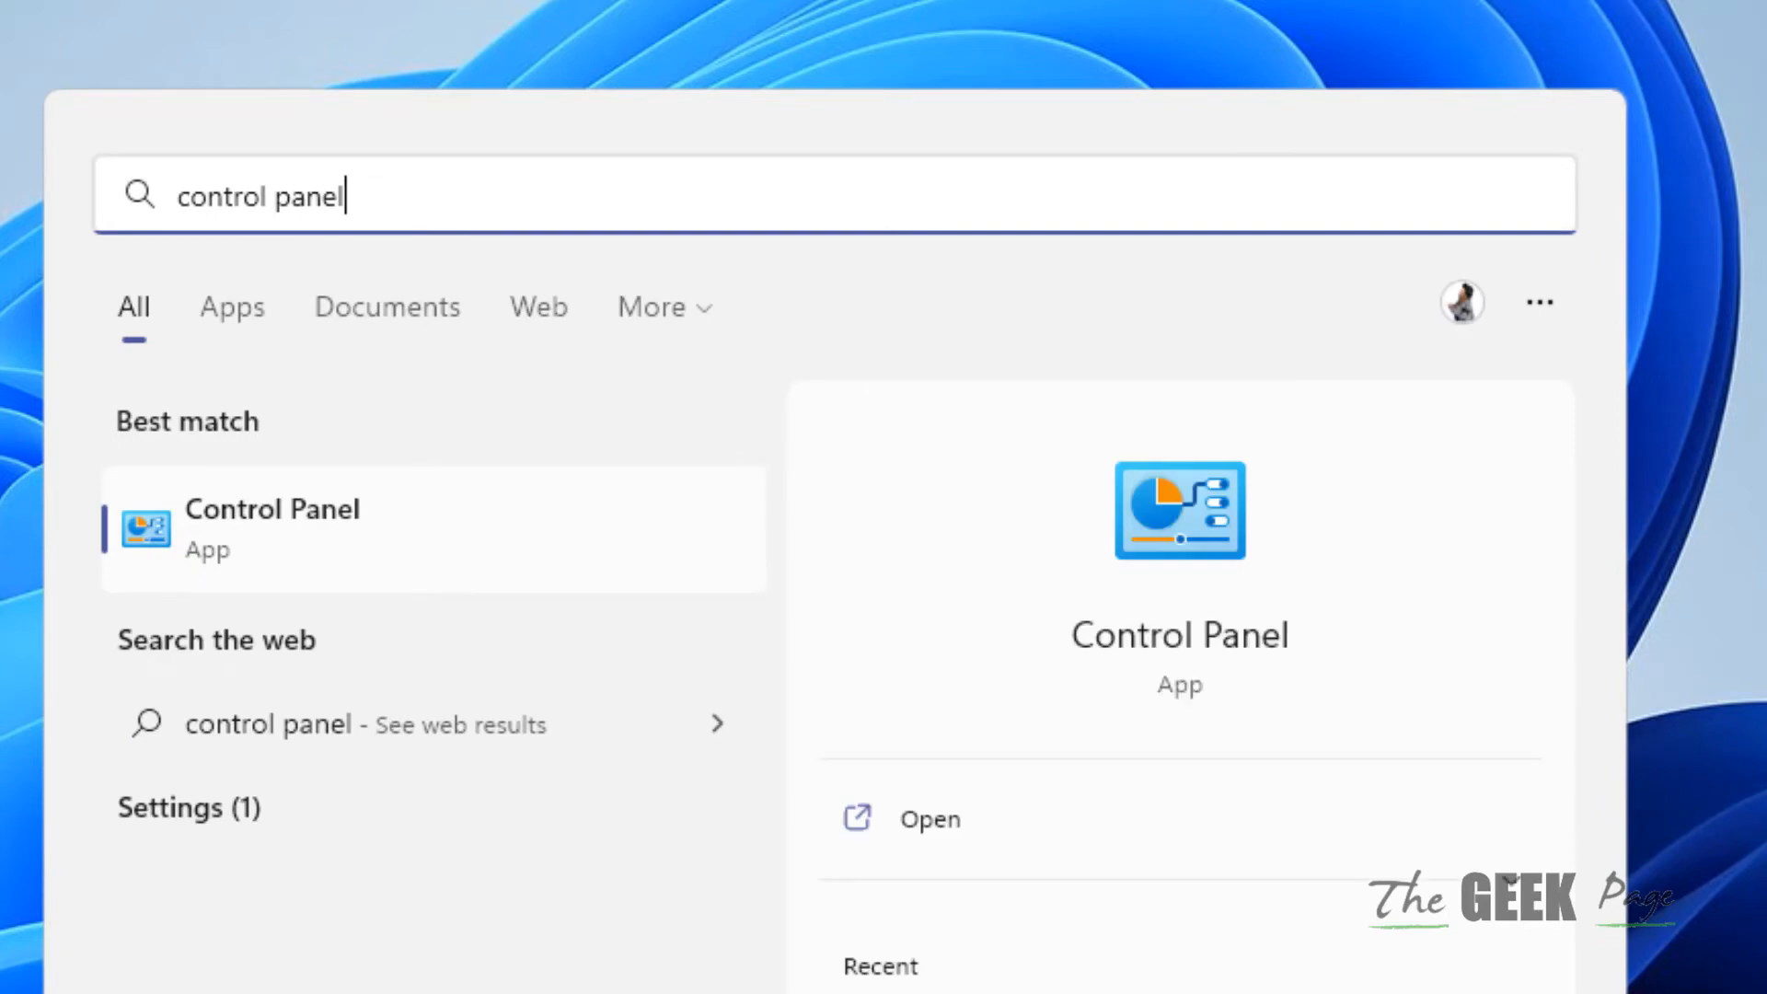
click(271, 527)
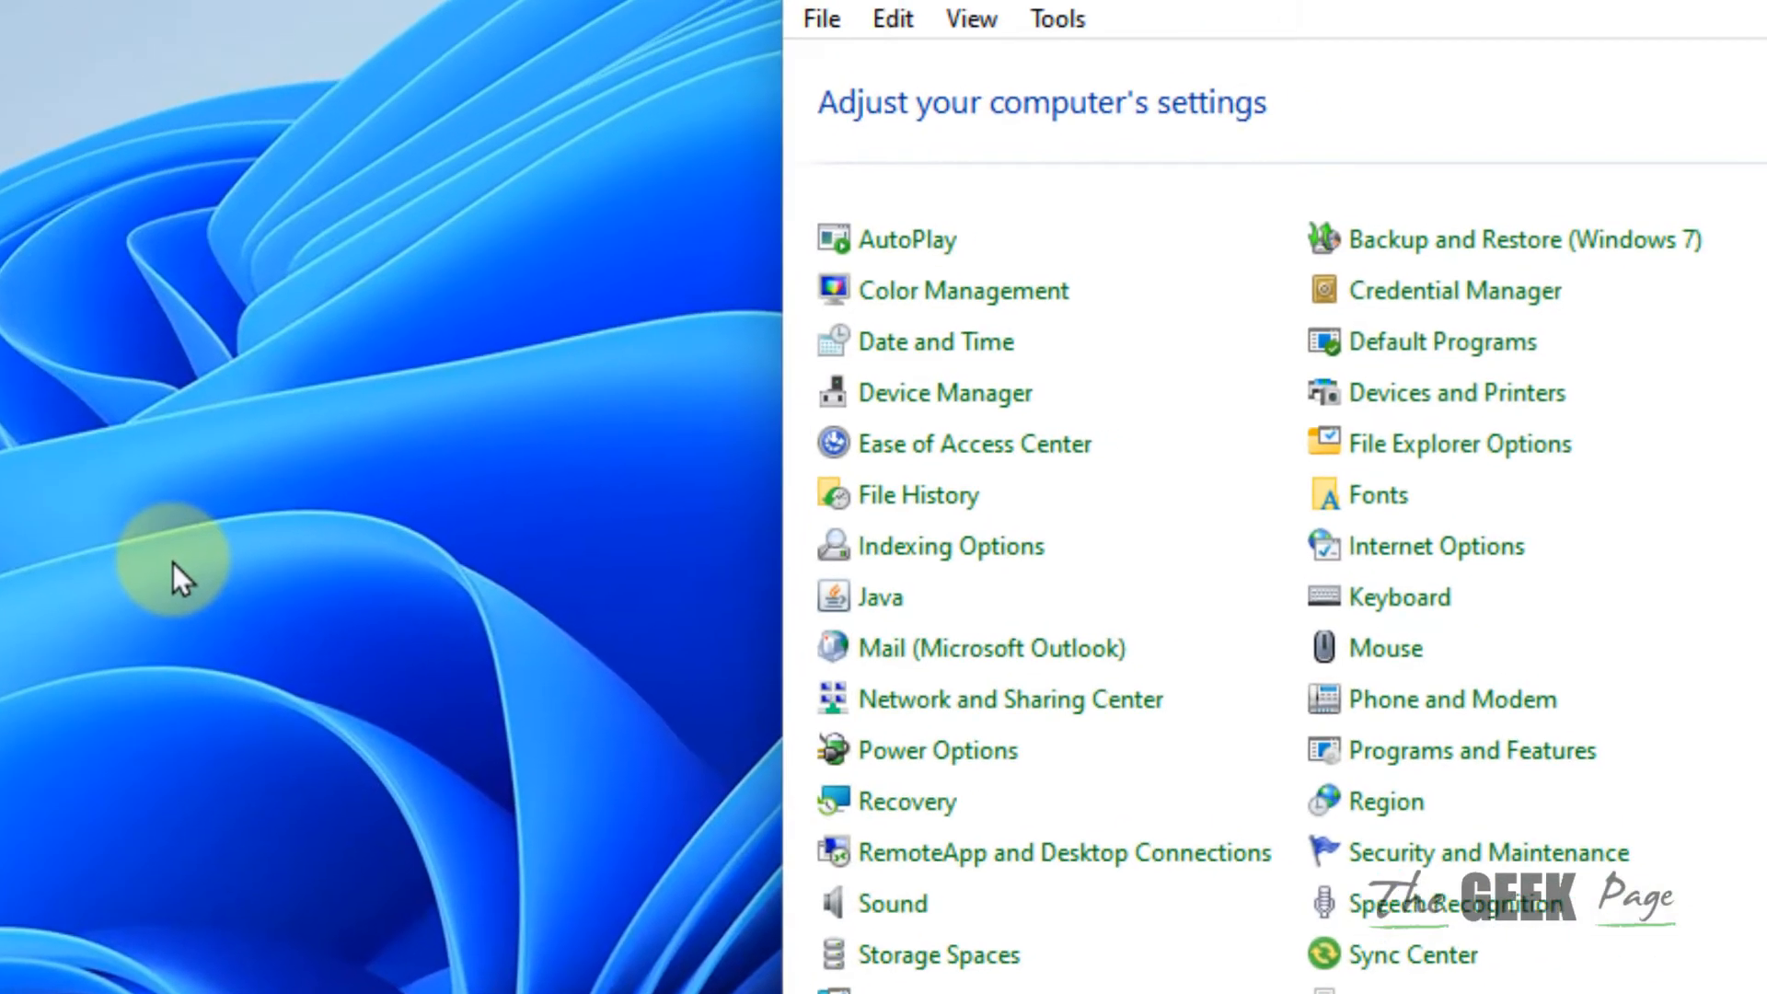
click(1504, 154)
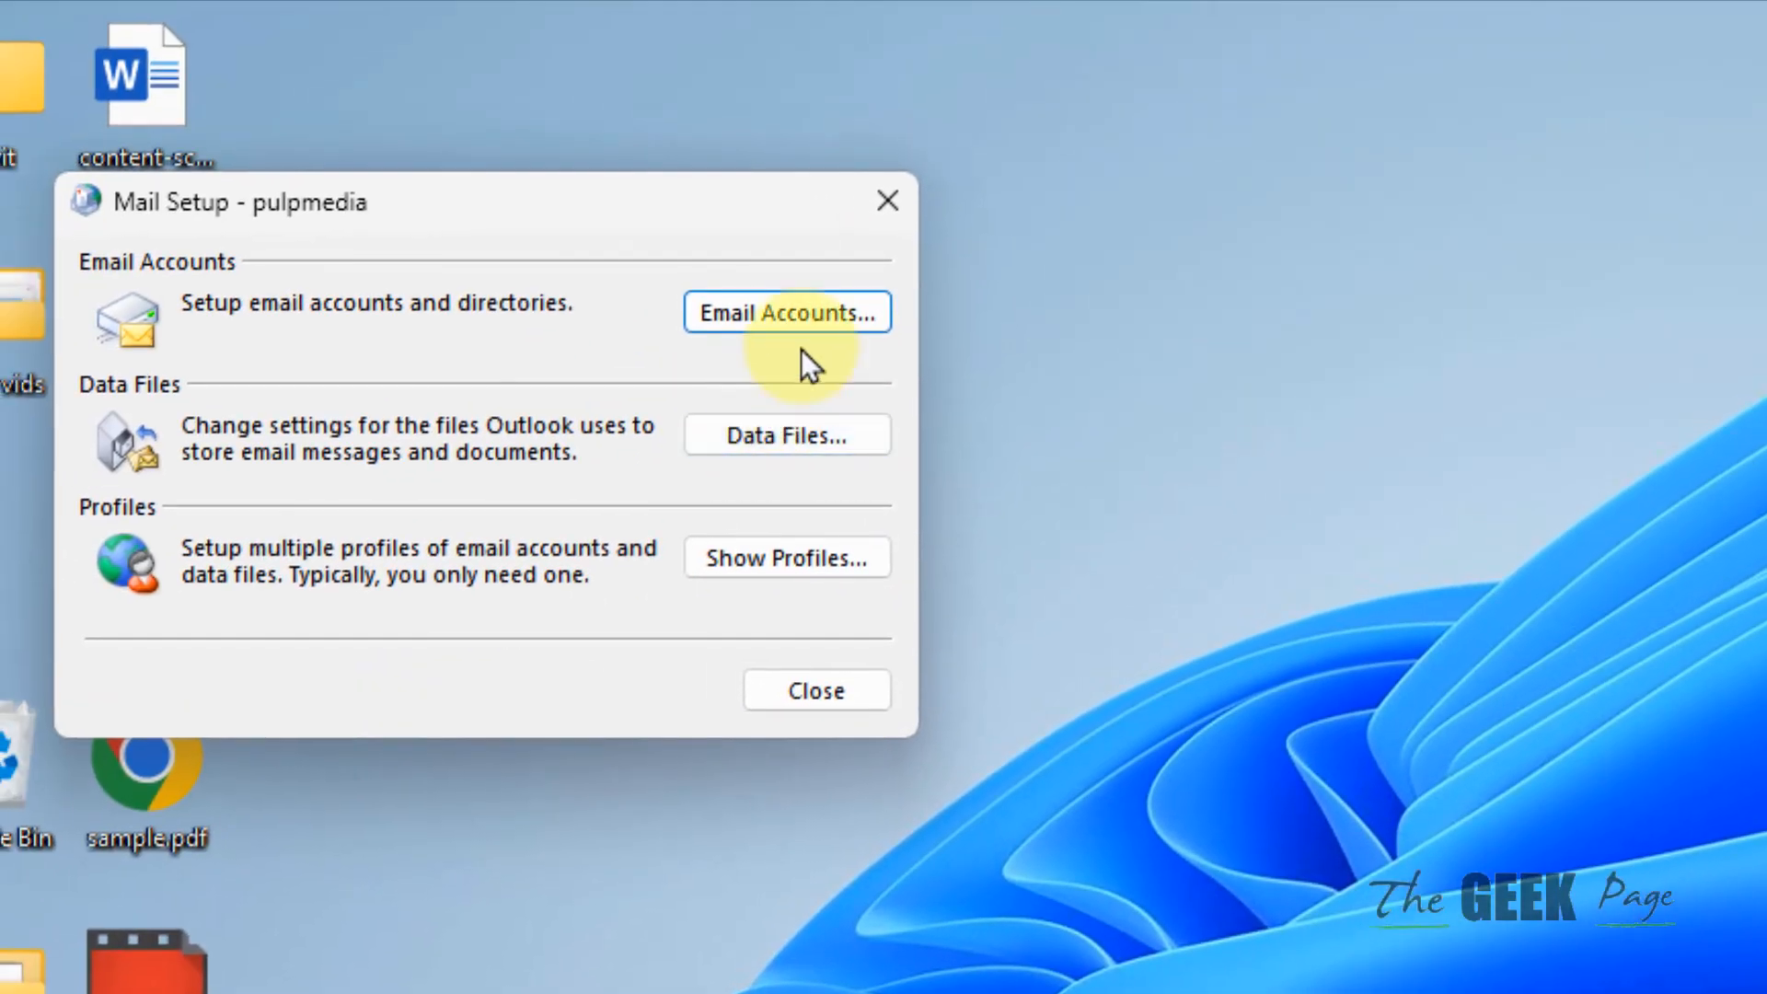
- Show the Add Account form from Email Accounts, then close Add Account, Account Settings and Mail Setup
click(787, 312)
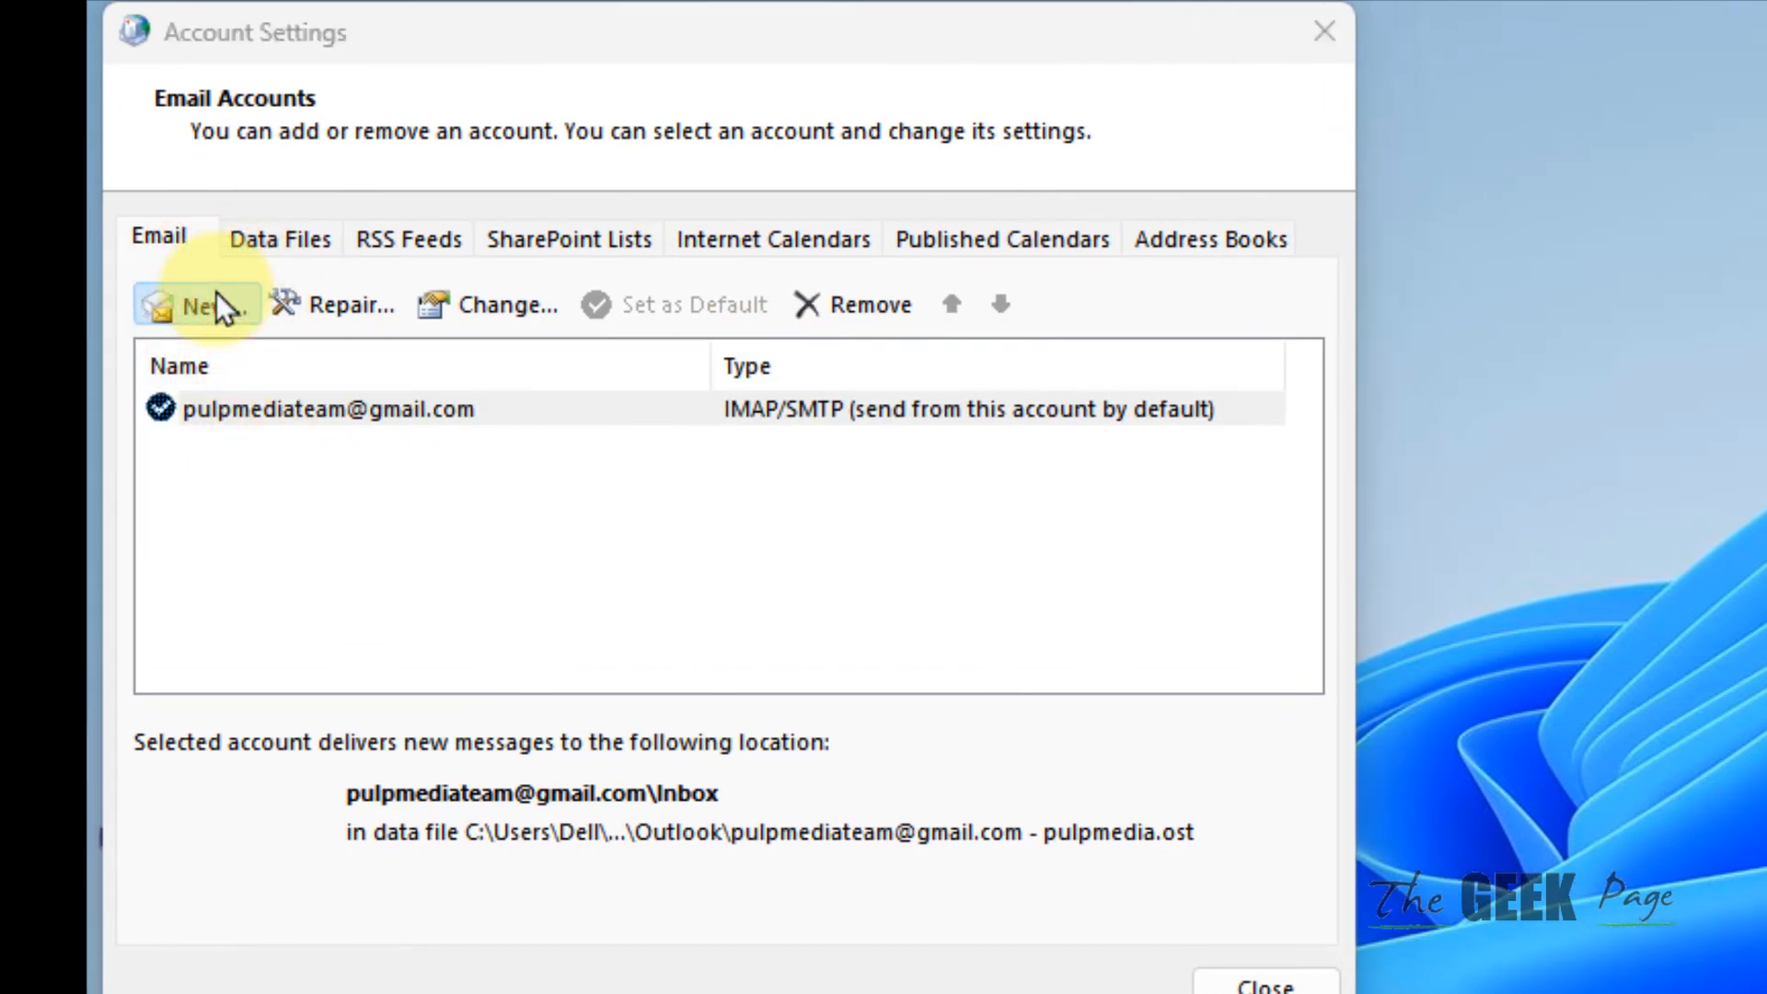
click(200, 304)
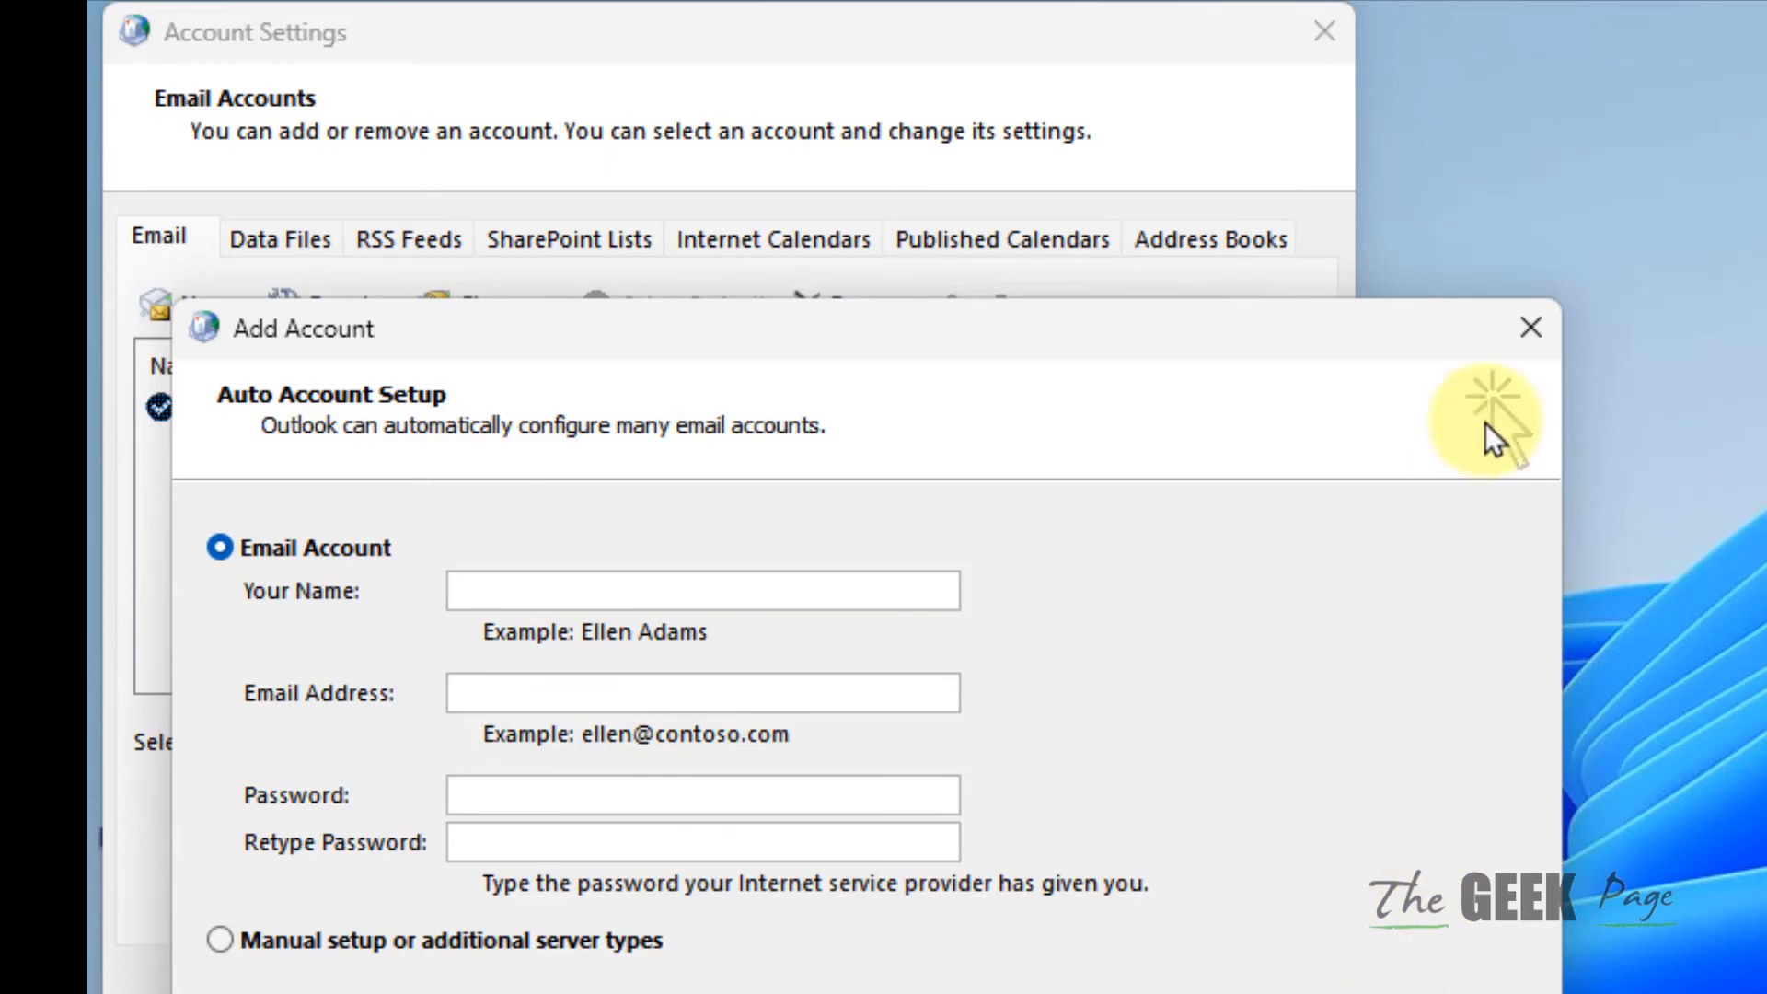
click(1530, 328)
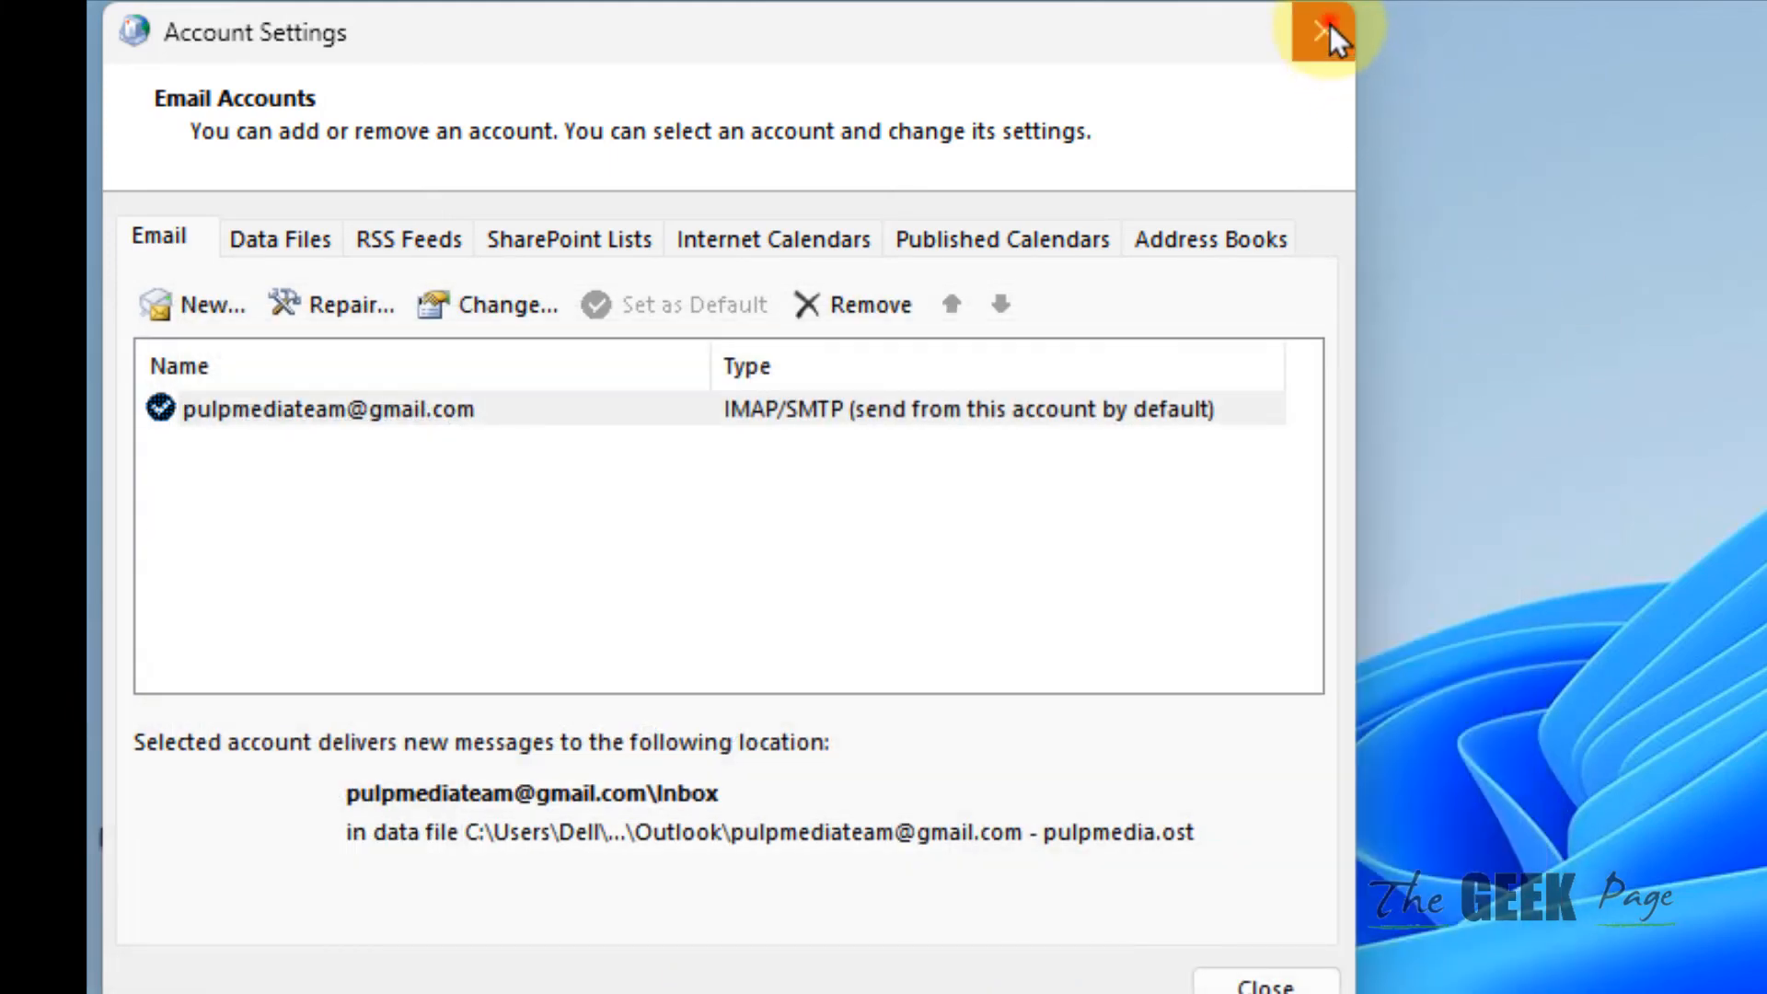
click(1317, 32)
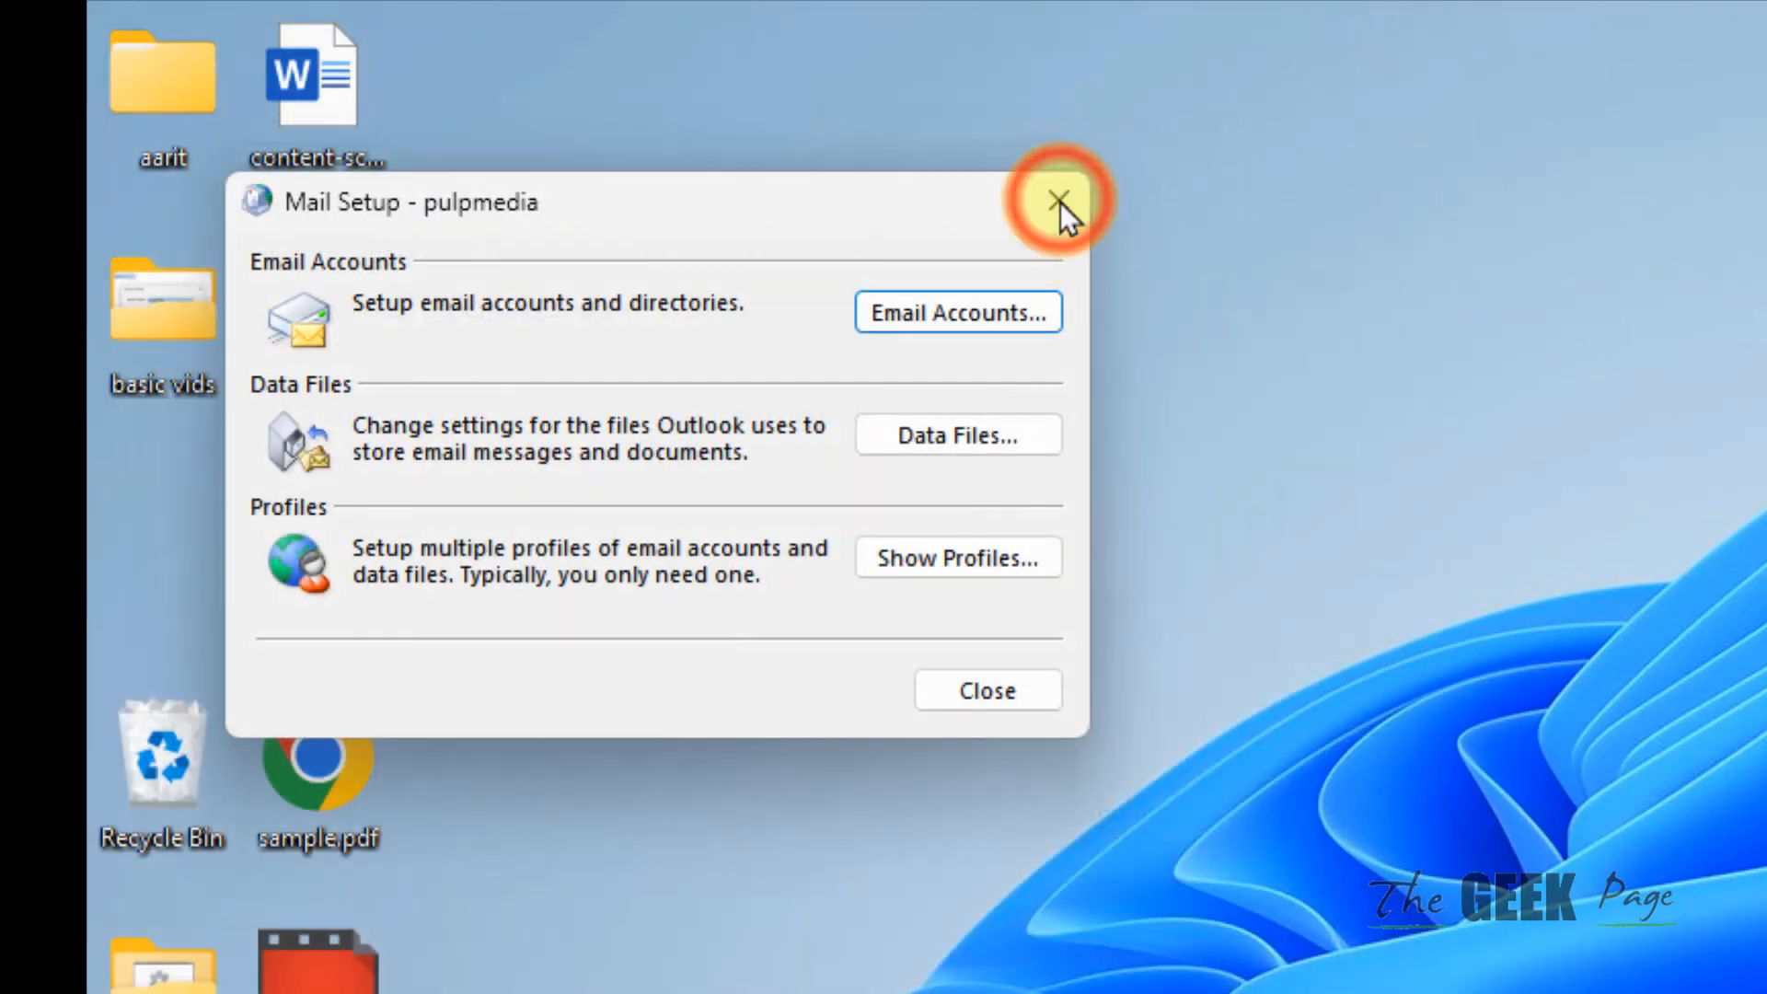
click(1057, 202)
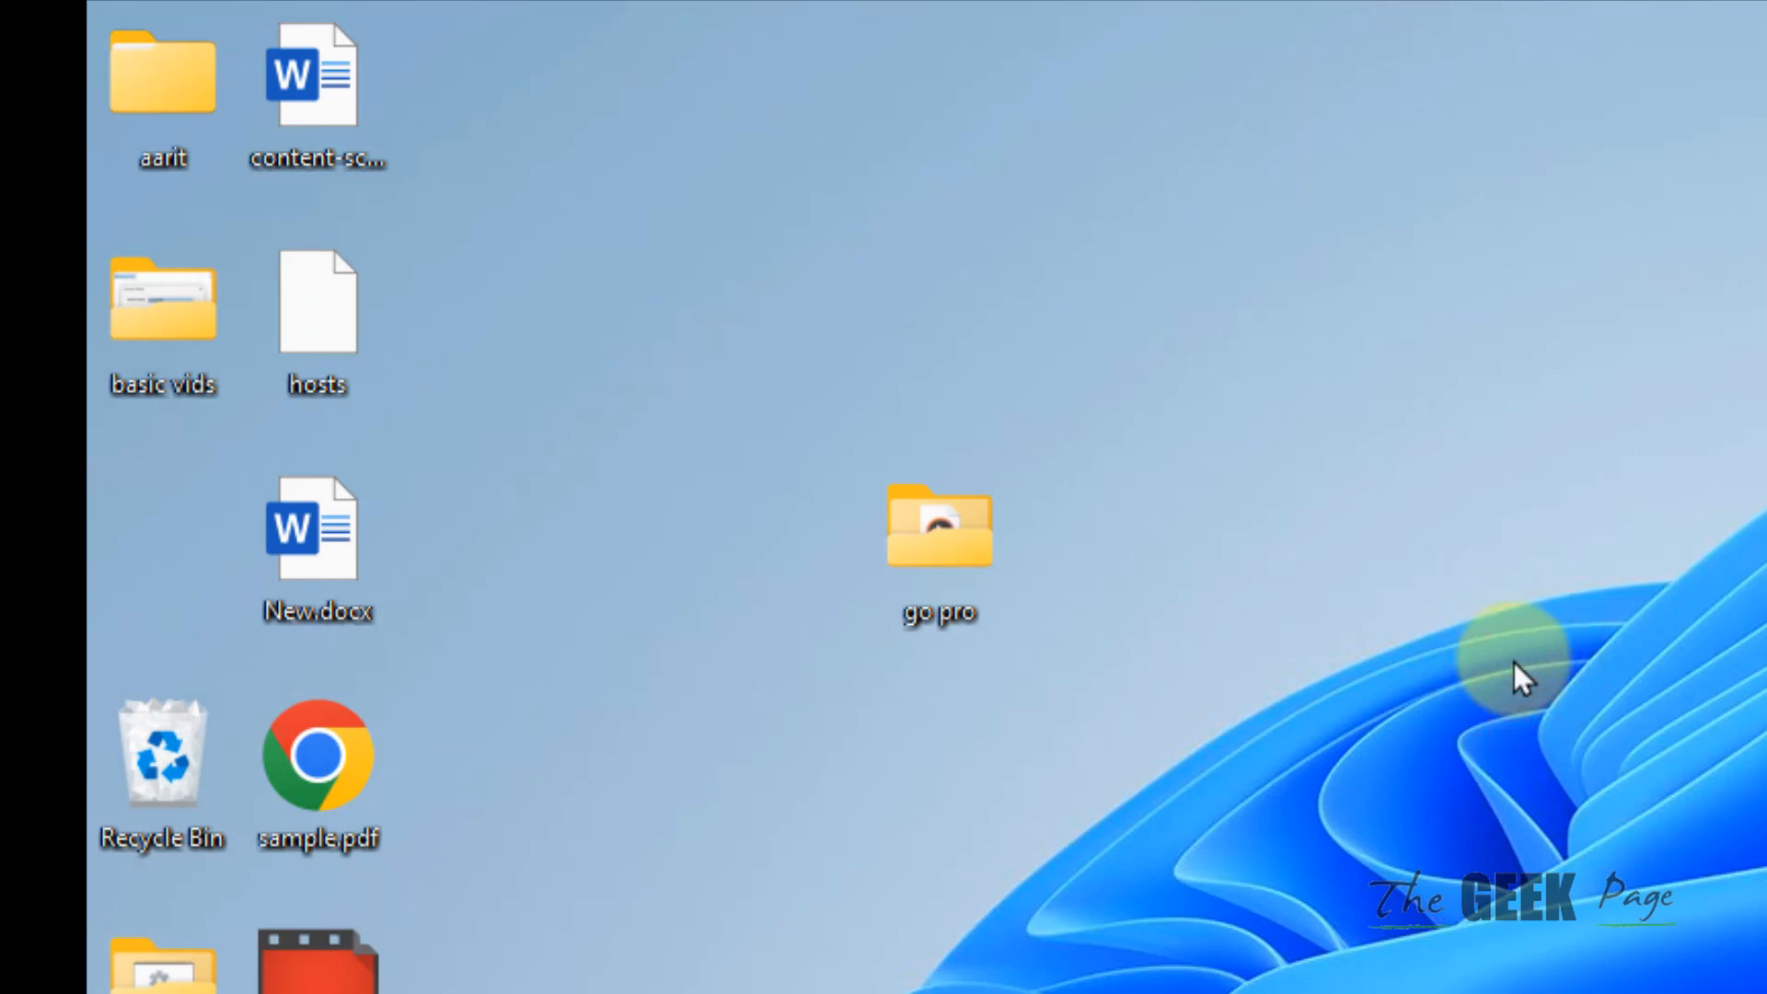